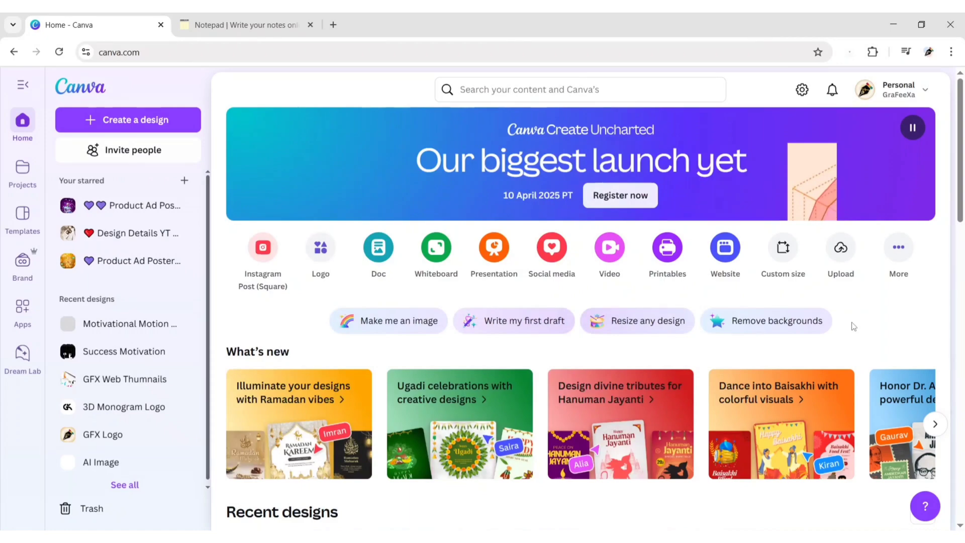
- Create a blank Mobile Video design at 1080 × 1920 px
{"action": "left_click", "coordinate": [127, 120]}
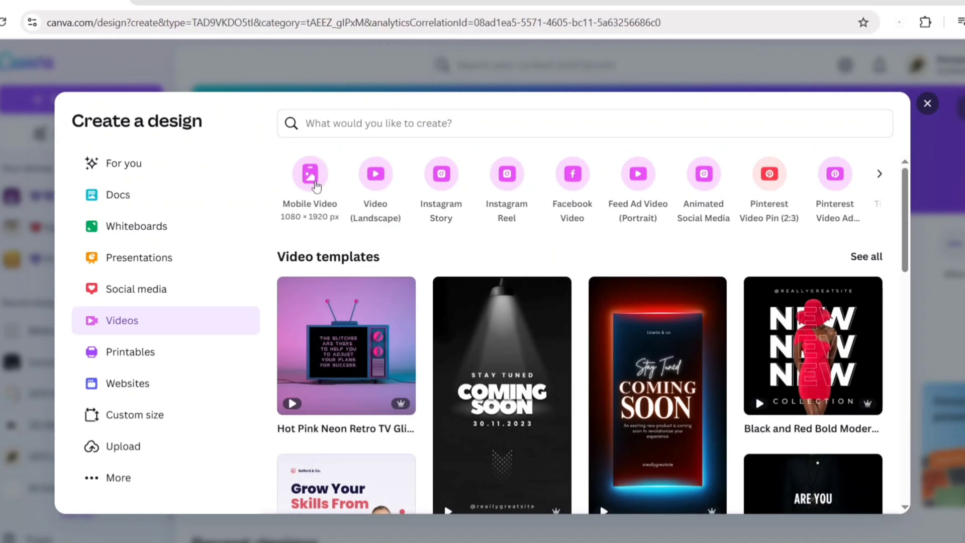
{"action": "left_click", "coordinate": [309, 173]}
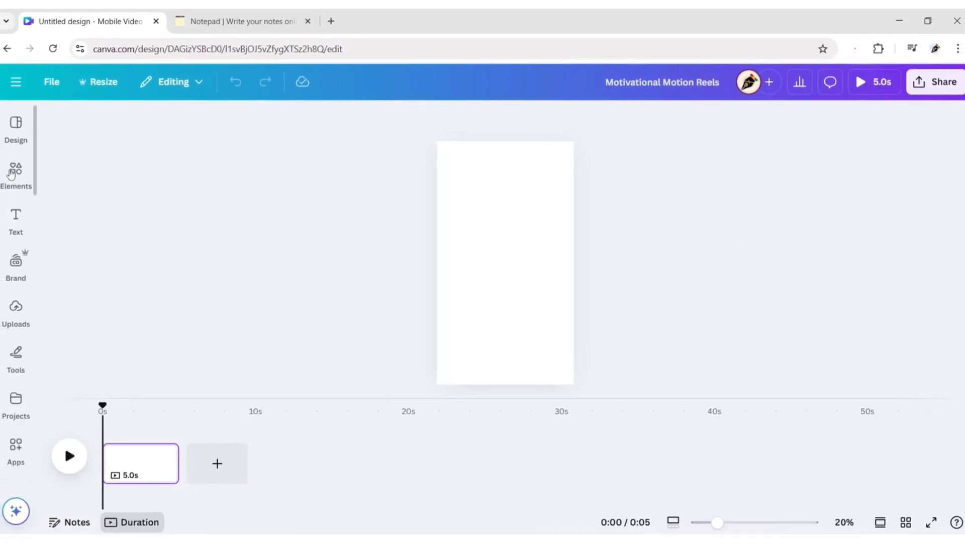
- Search Elements for 'grid background' and add a grid graphic
{"action": "type", "text": "grid background"}
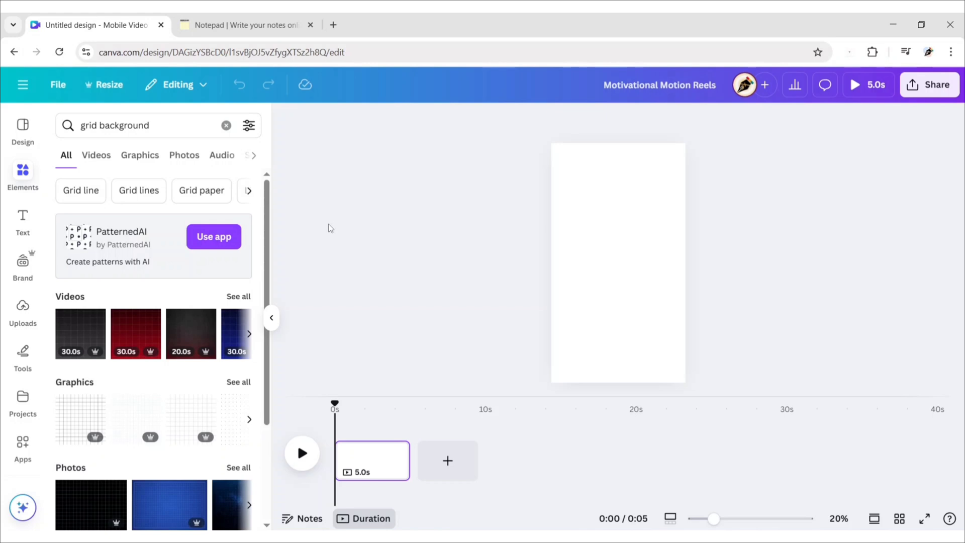
{"action": "left_click", "coordinate": [140, 154]}
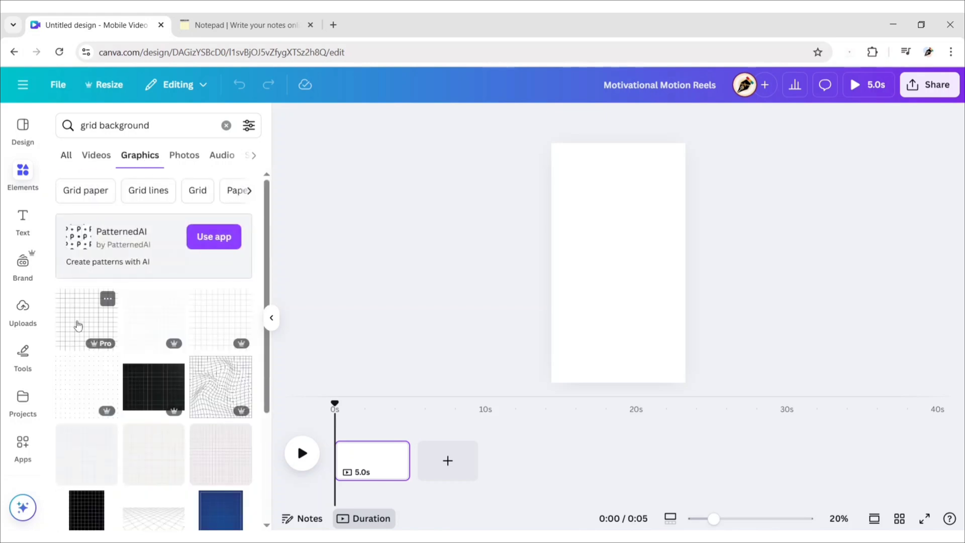
{"action": "left_click", "coordinate": [78, 324]}
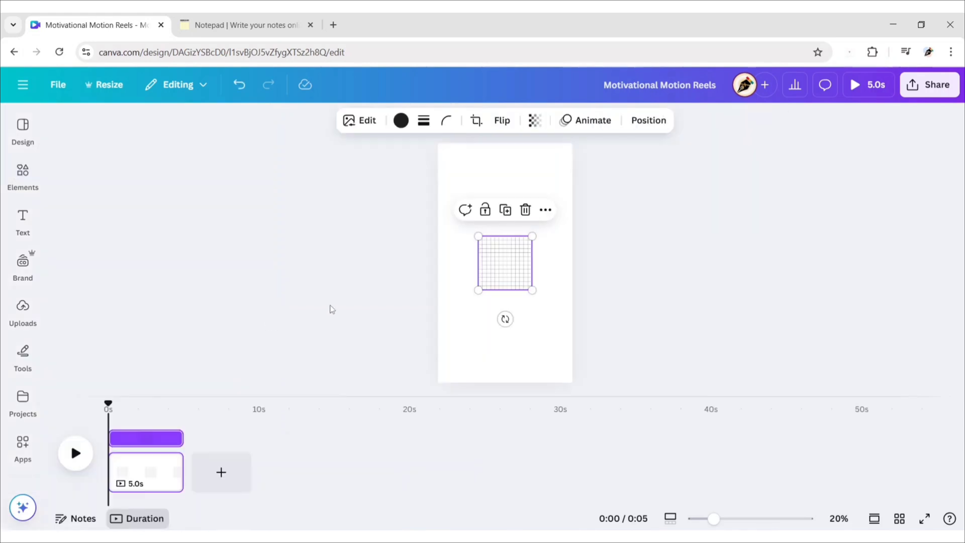
- Make the page background black and stretch the grid to cover the page
{"action": "left_click", "coordinate": [401, 120]}
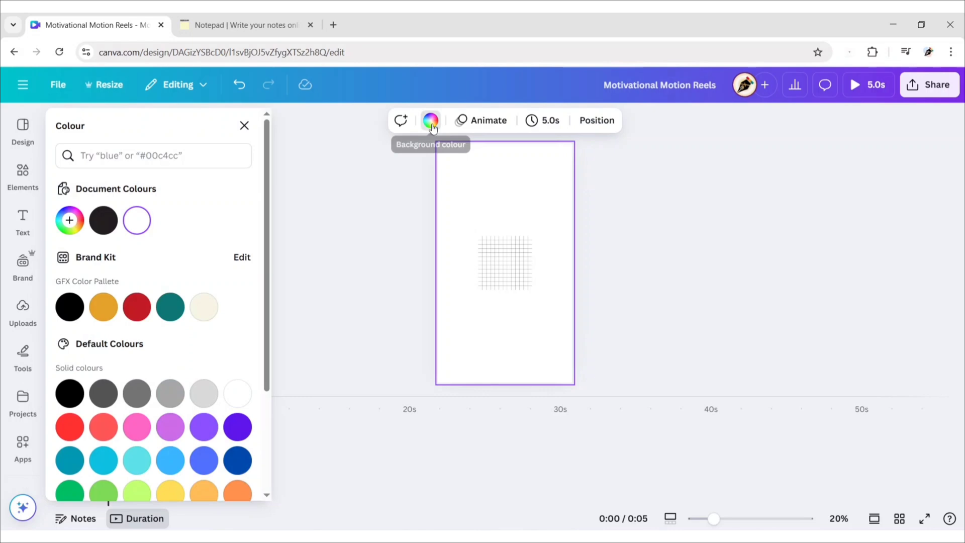
{"action": "left_click", "coordinate": [69, 393]}
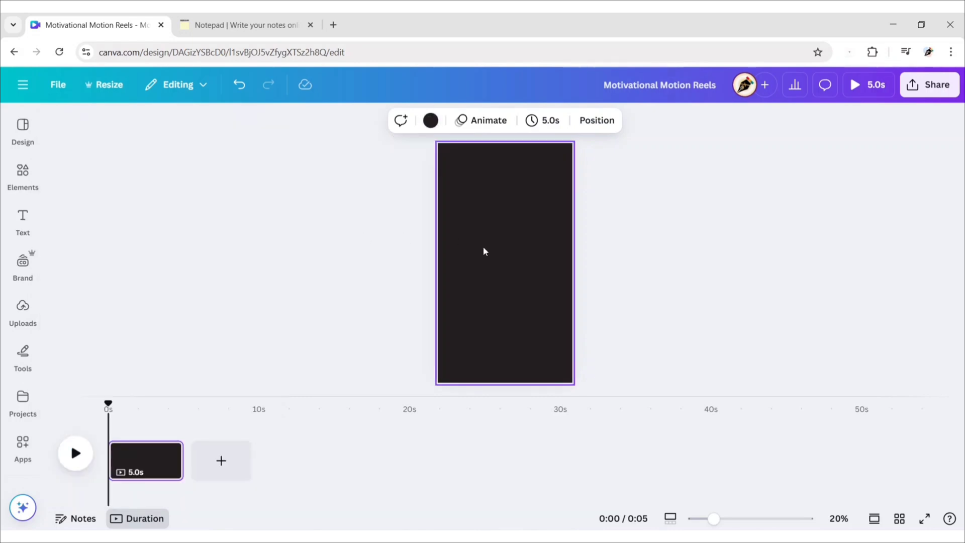
{"action": "left_click", "coordinate": [430, 121]}
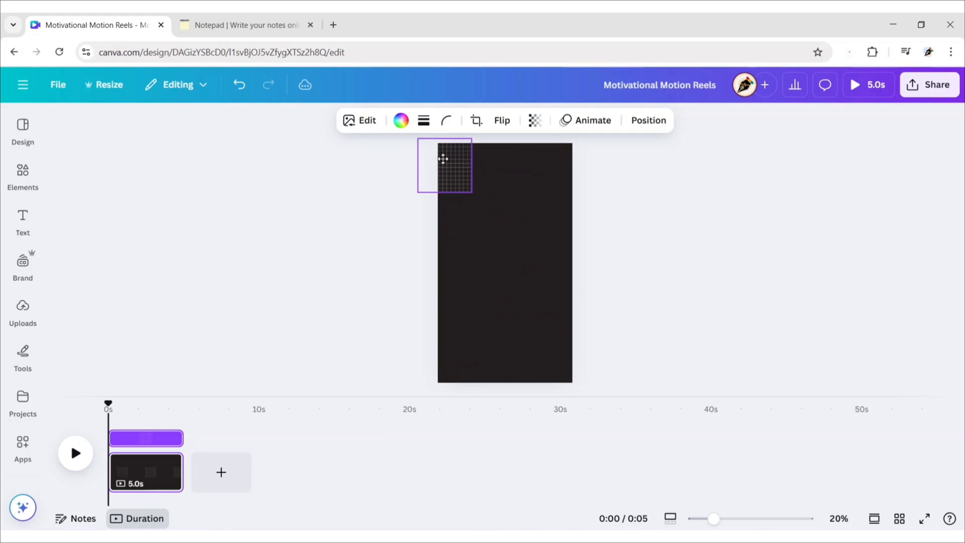
{"action": "left_click_drag", "start_coordinate": [471, 191], "coordinate": [636, 356]}
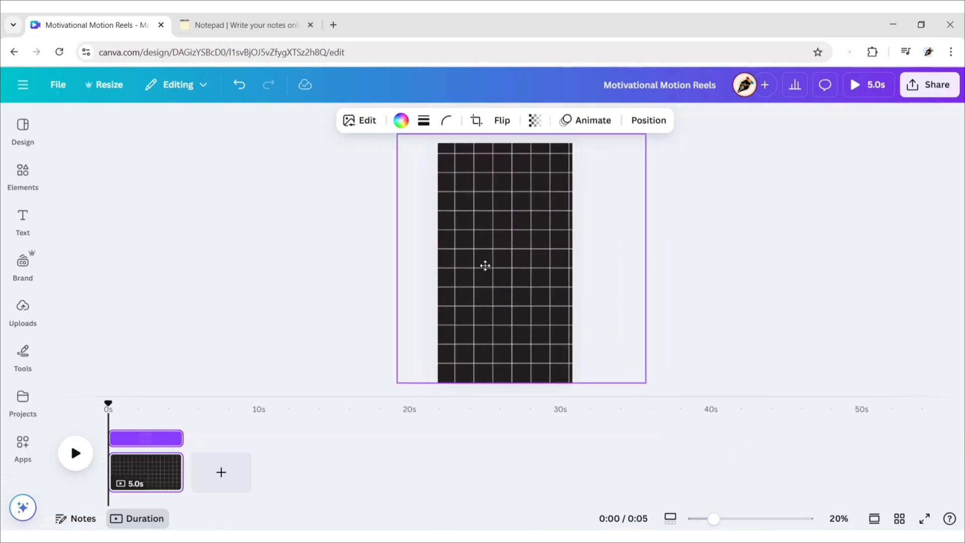
{"action": "left_click", "coordinate": [485, 265]}
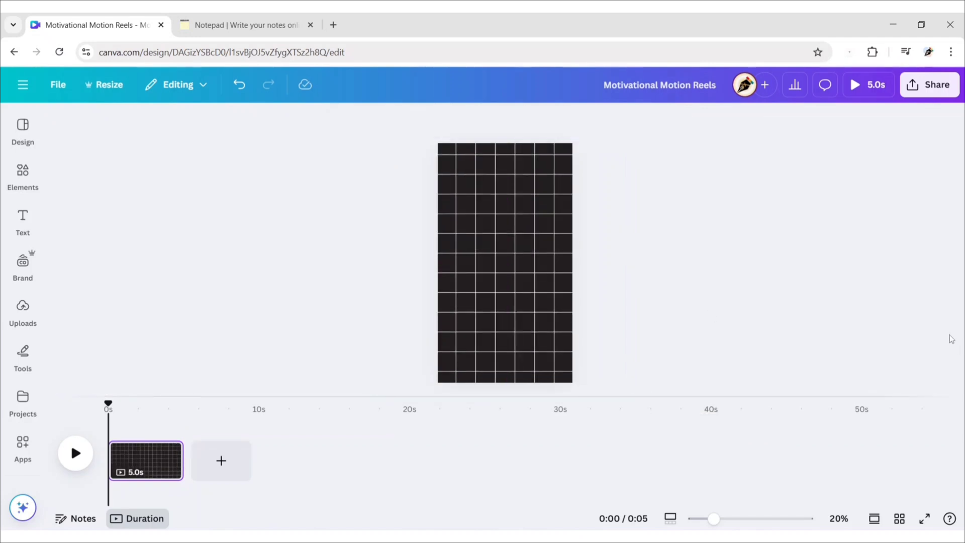
{"action": "left_click", "coordinate": [23, 170]}
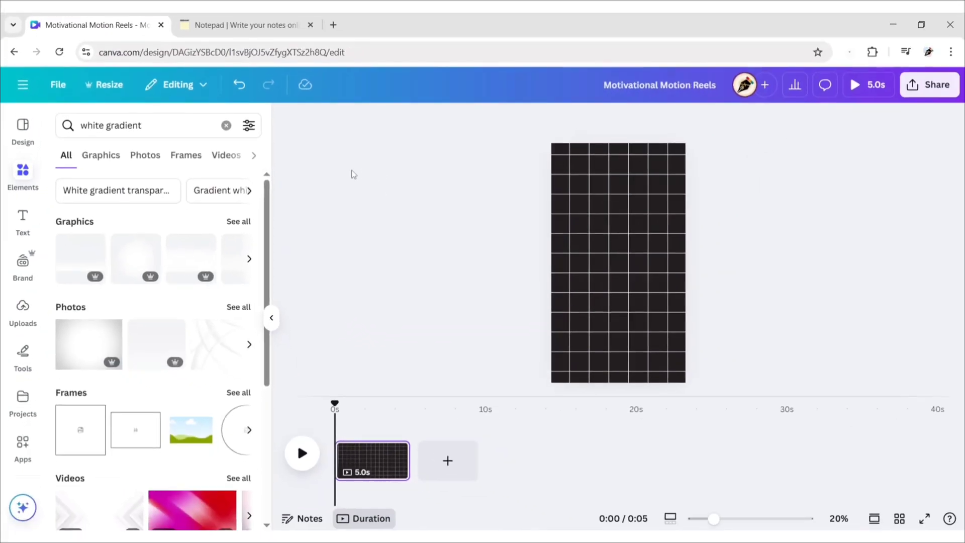
- Add a white gradient along the bottom edge and a flipped copy along the top
{"action": "left_click", "coordinate": [101, 155]}
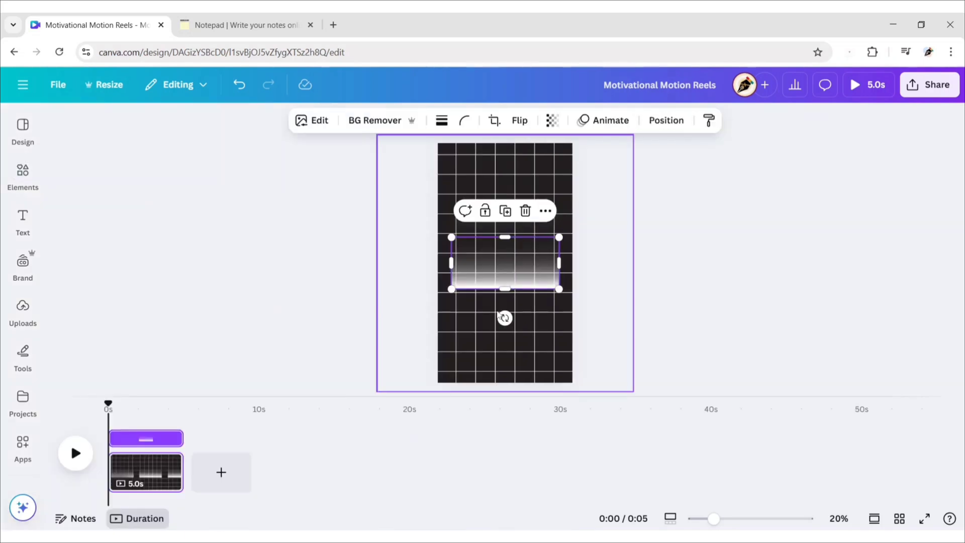
{"action": "left_click_drag", "start_coordinate": [505, 263], "coordinate": [488, 357]}
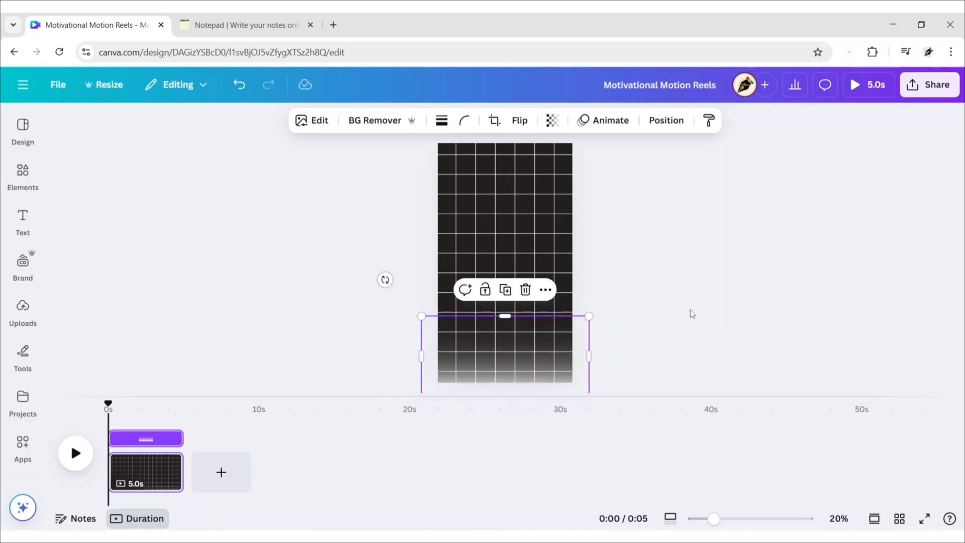
{"action": "left_click_drag", "start_coordinate": [504, 315], "coordinate": [504, 274]}
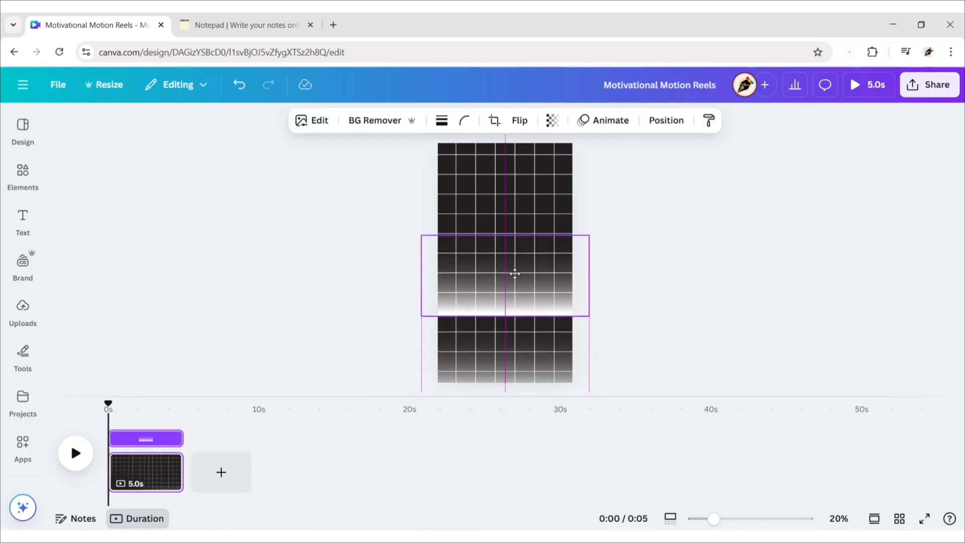
{"action": "left_click_drag", "start_coordinate": [513, 274], "coordinate": [517, 170]}
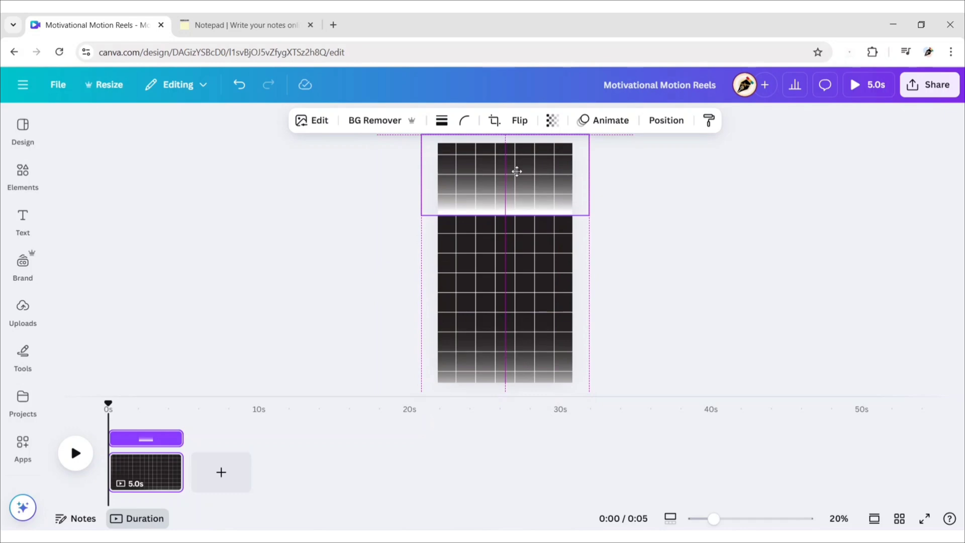
{"action": "left_click", "coordinate": [519, 120]}
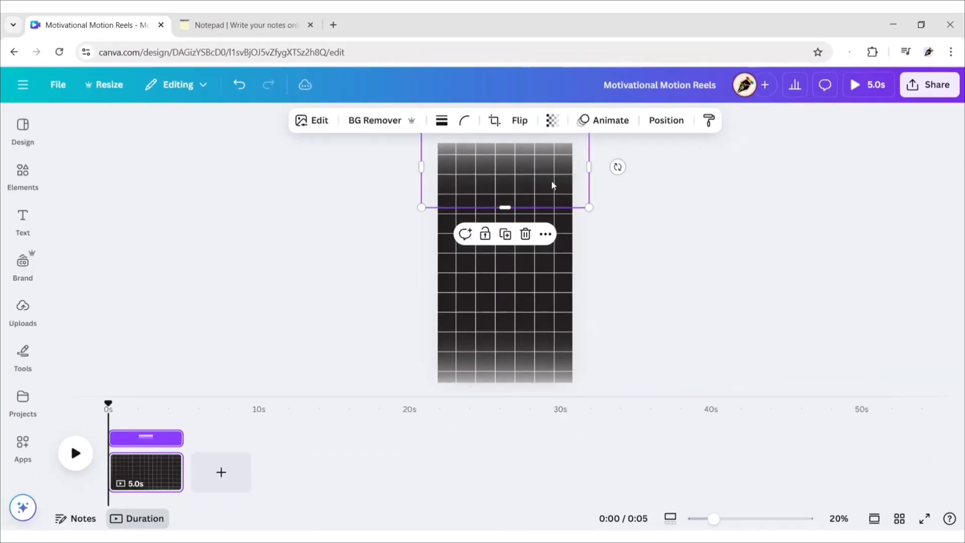
{"action": "left_click", "coordinate": [684, 291]}
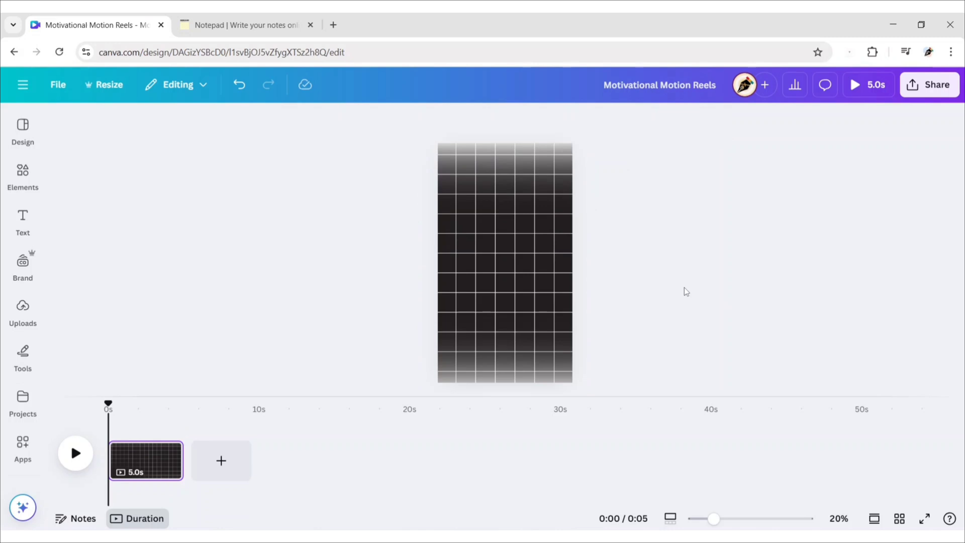
- Apply a coloured Glow shadow to the grid and lower its transparency
{"action": "left_click", "coordinate": [512, 258]}
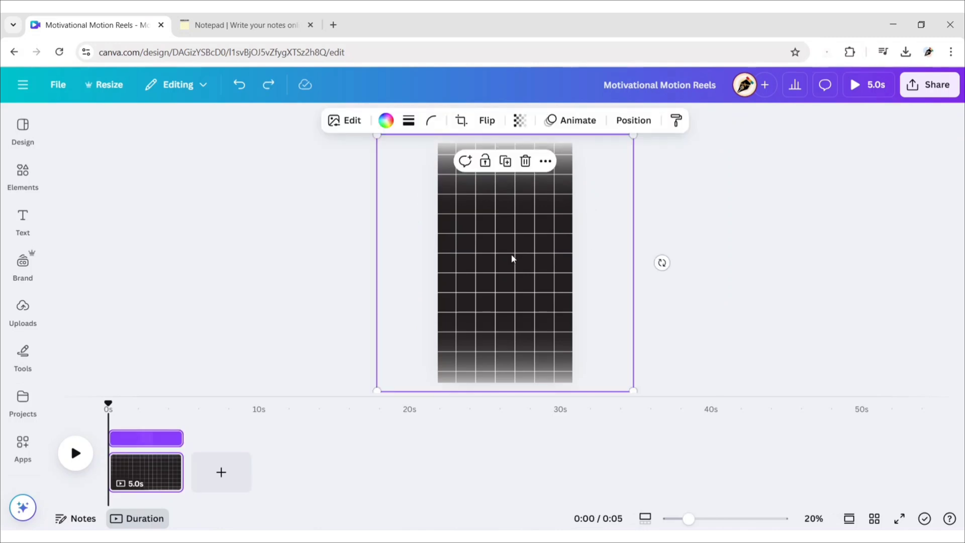
{"action": "left_click", "coordinate": [345, 120]}
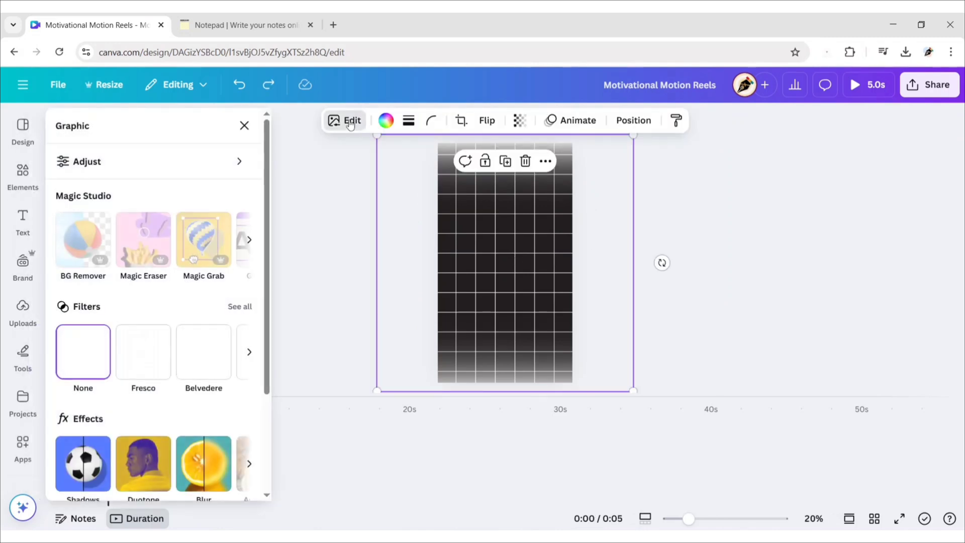
{"action": "scroll", "scroll_direction": "down", "scroll_amount": 3}
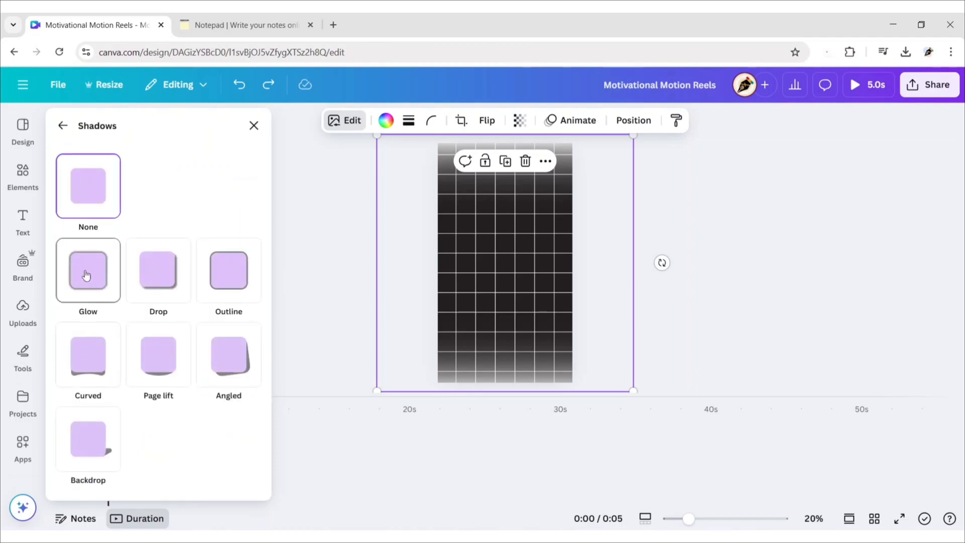
{"action": "left_click", "coordinate": [87, 271]}
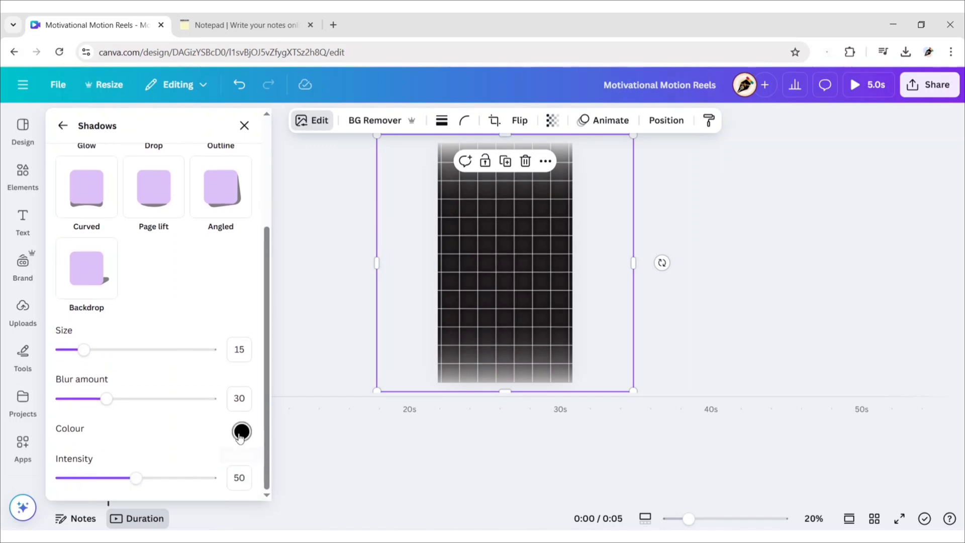
{"action": "left_click", "coordinate": [241, 432]}
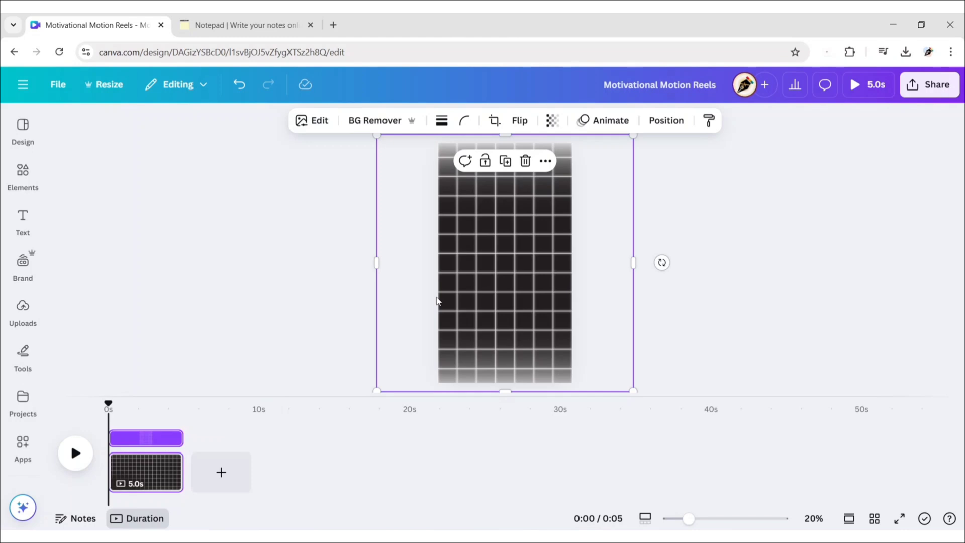
{"action": "left_click", "coordinate": [553, 120]}
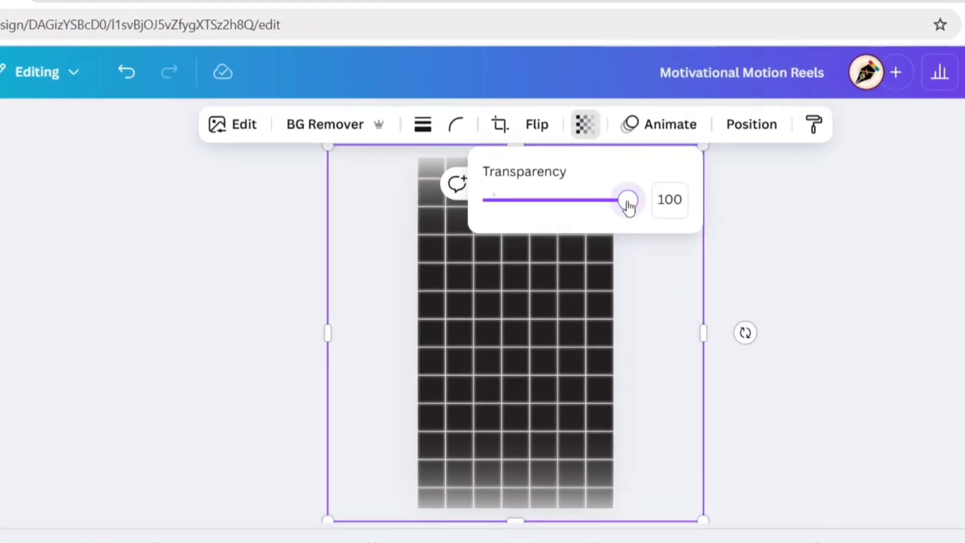
{"action": "left_click_drag", "start_coordinate": [627, 199], "coordinate": [522, 173]}
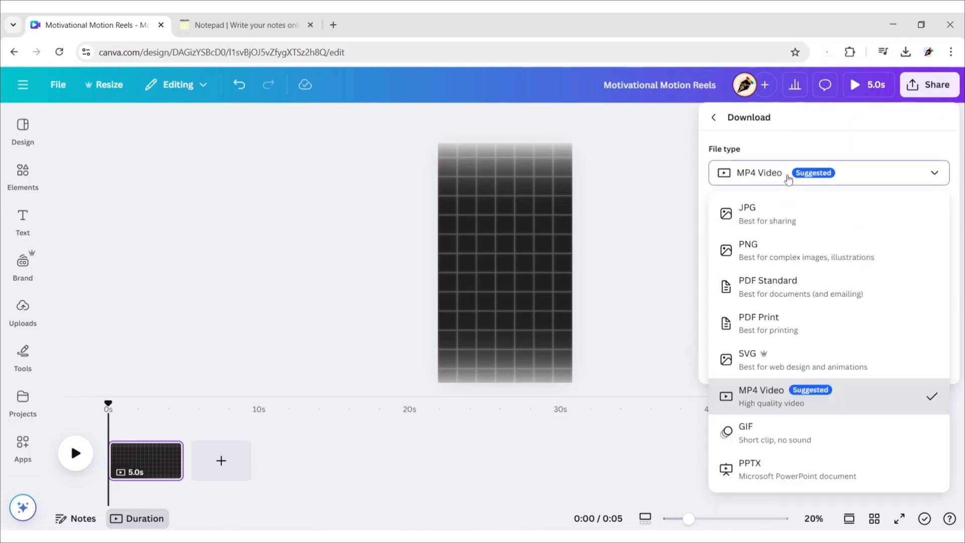
- Download the grid page as a PNG, upload it, and fill a page with it
{"action": "left_click", "coordinate": [748, 243]}
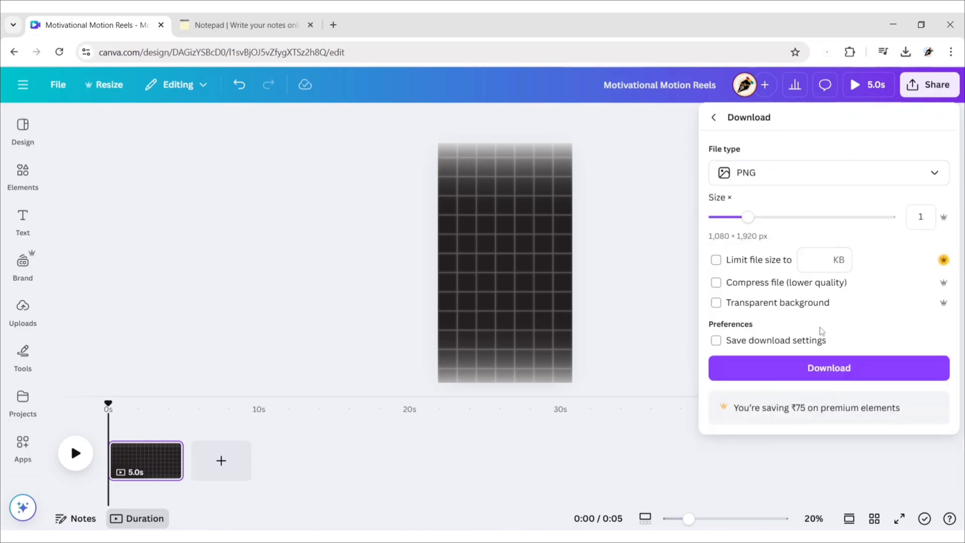
{"action": "left_click", "coordinate": [828, 368]}
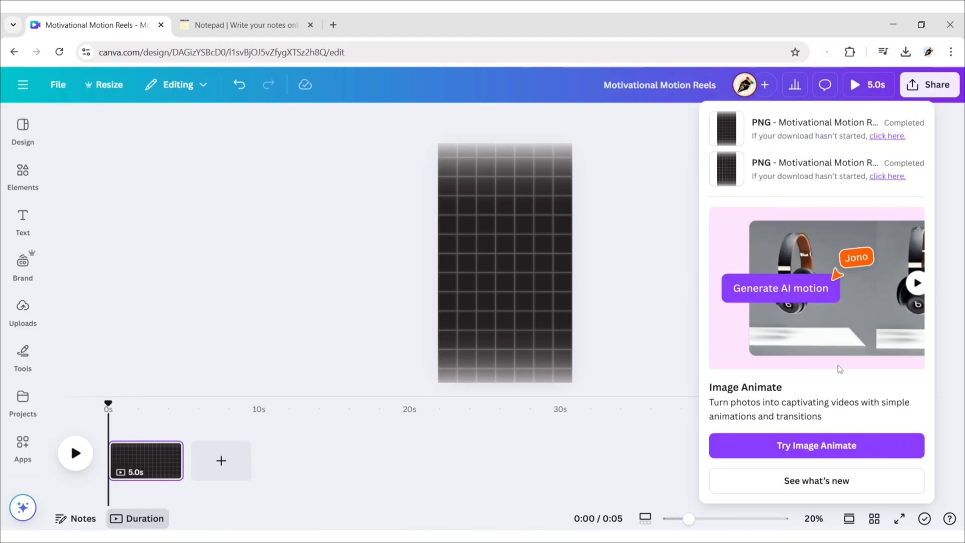
{"action": "left_click", "coordinate": [22, 308]}
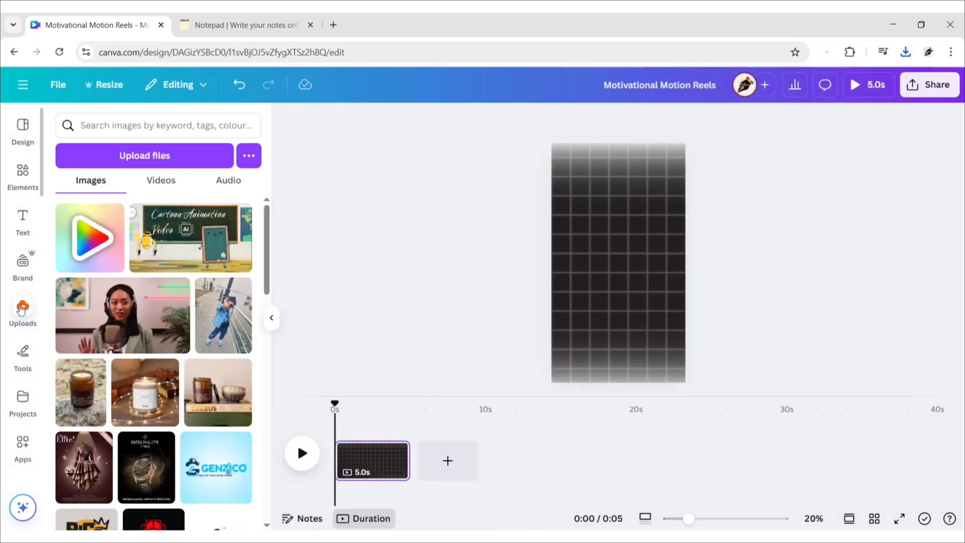
{"action": "left_click", "coordinate": [144, 155]}
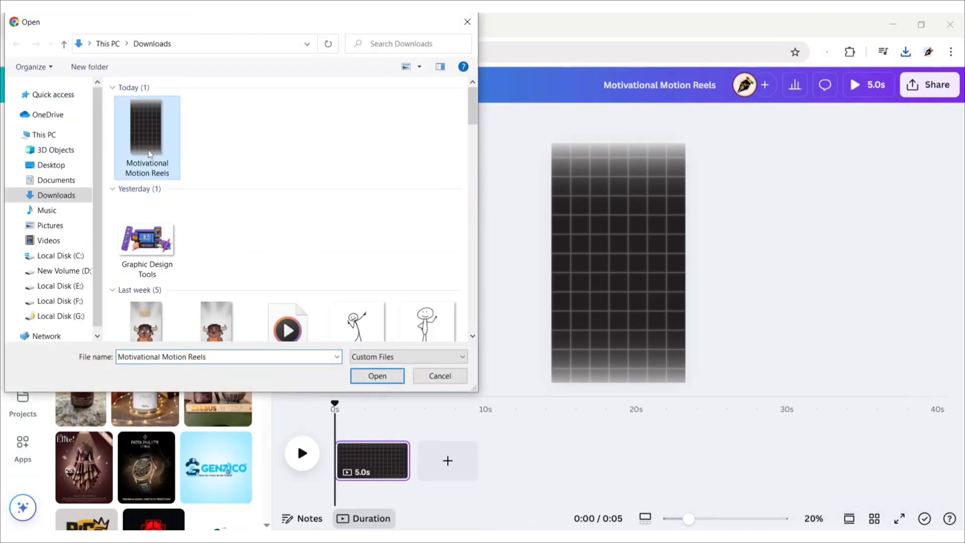
{"action": "left_click", "coordinate": [377, 375]}
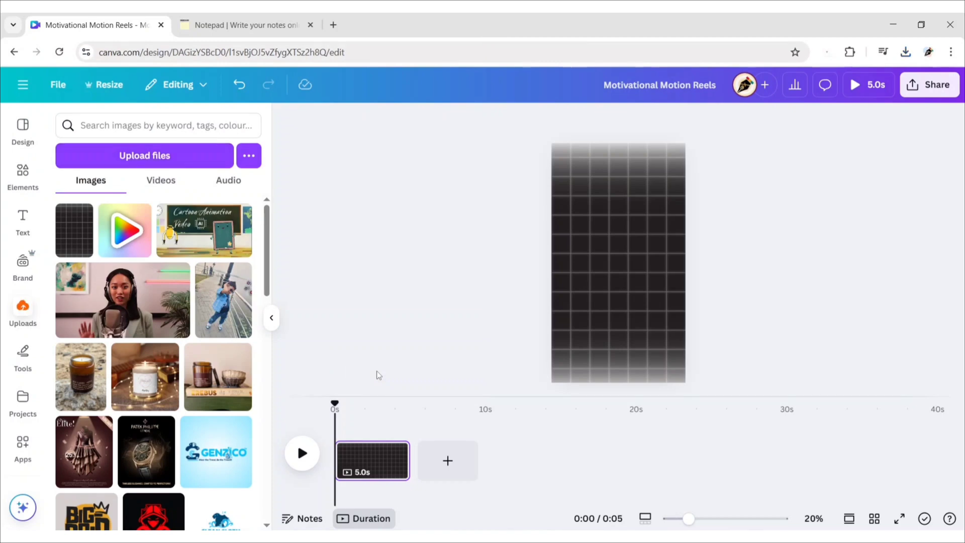
{"action": "left_click", "coordinate": [447, 460]}
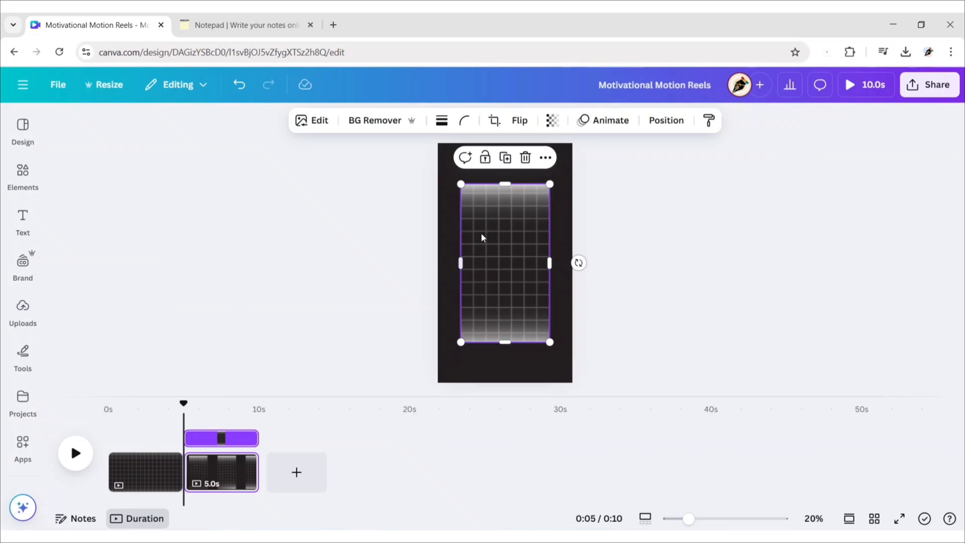
{"action": "left_click", "coordinate": [632, 498]}
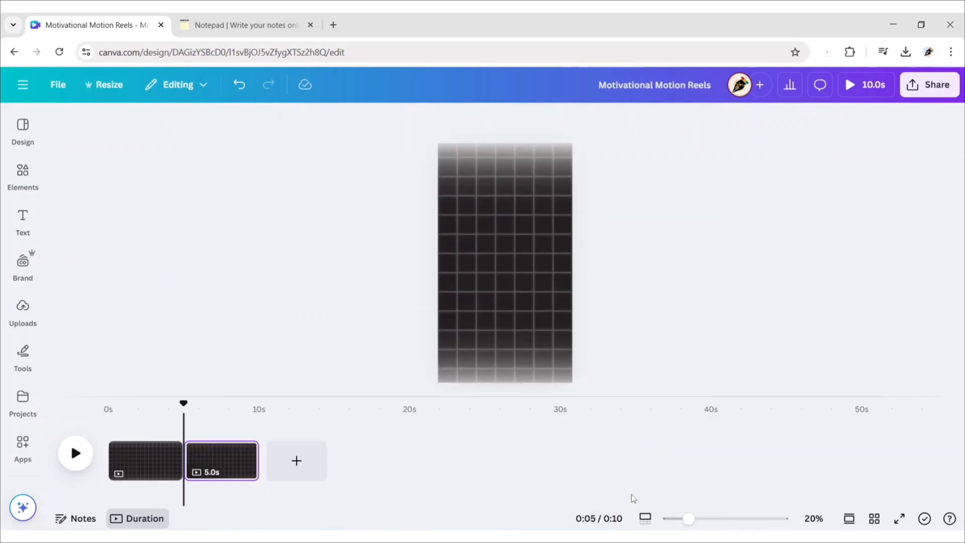
{"action": "left_click", "coordinate": [145, 461]}
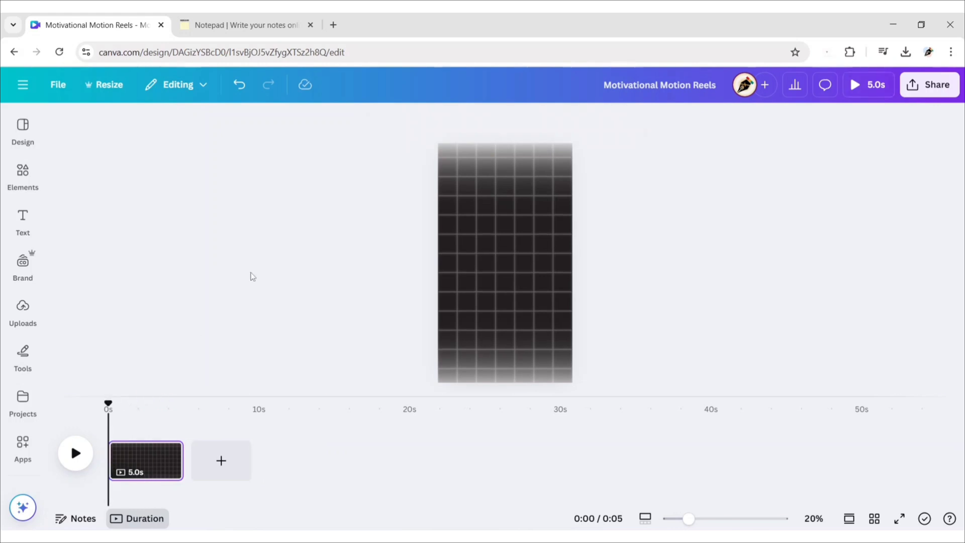
- Add a heading 'Success doesn't come by taking only rest.' in Lora, size 50
{"action": "left_click", "coordinate": [23, 221]}
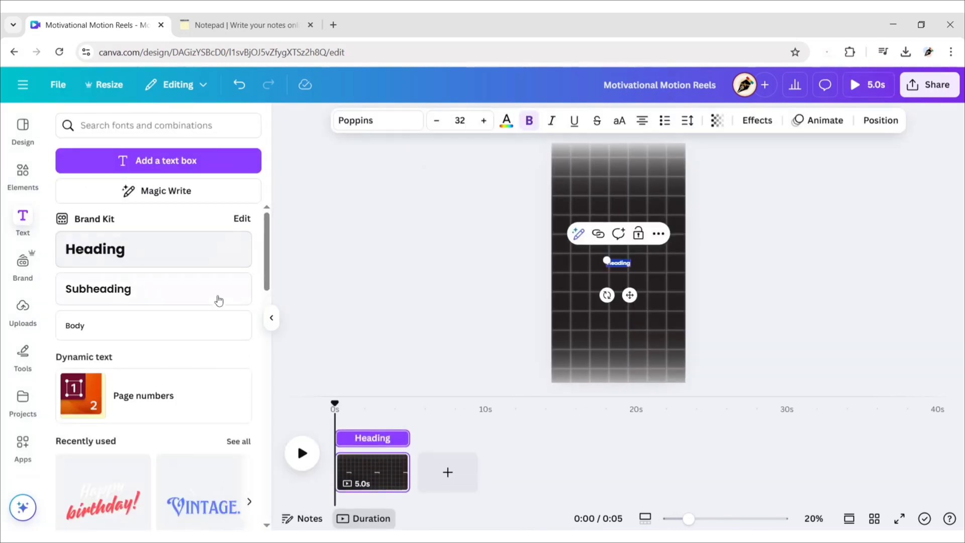
{"action": "left_click", "coordinate": [242, 25]}
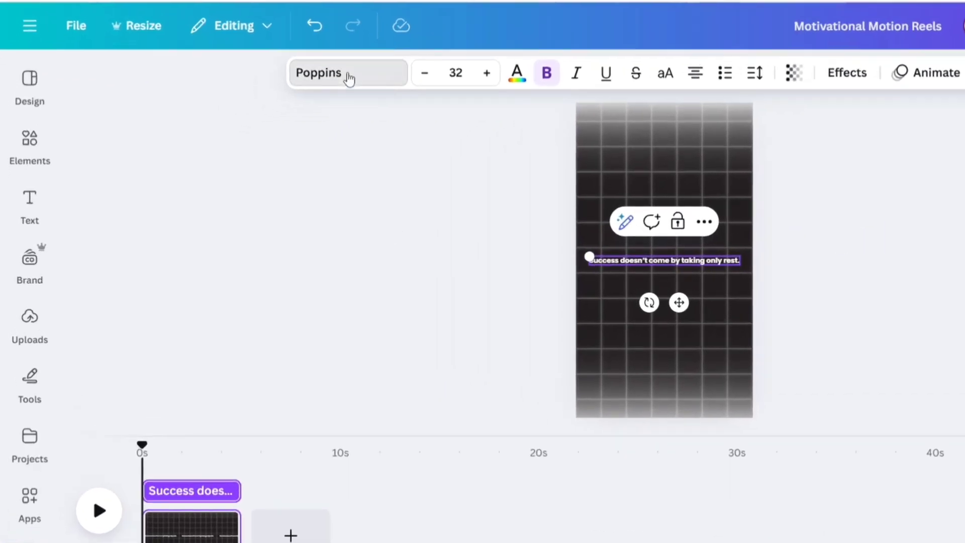
{"action": "left_click", "coordinate": [346, 73]}
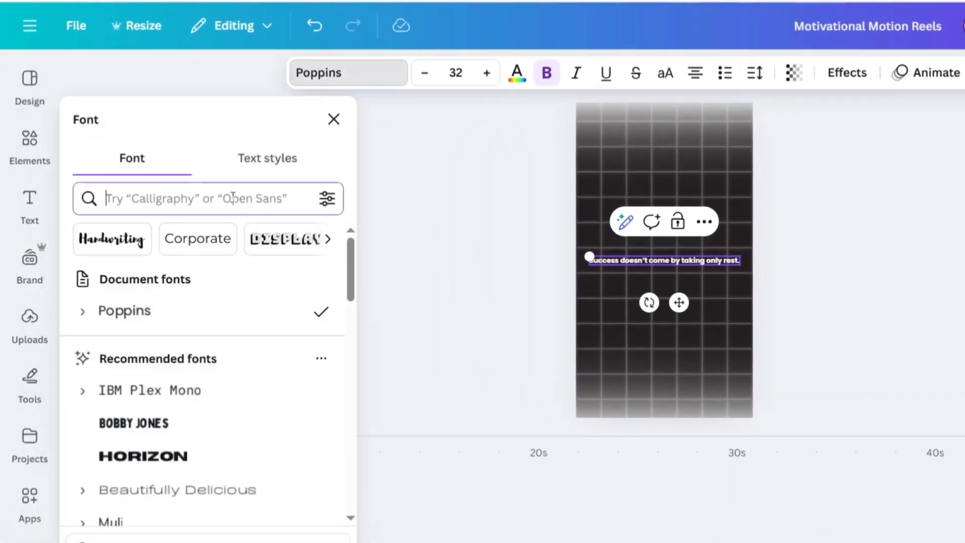
{"action": "type", "text": "lora"}
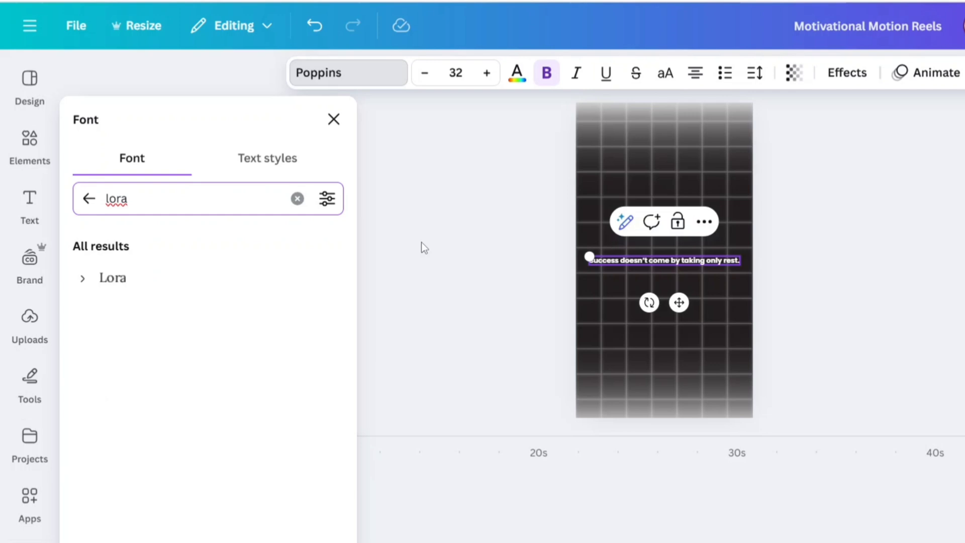
{"action": "left_click", "coordinate": [101, 278]}
{"action": "type", "text": "50"}
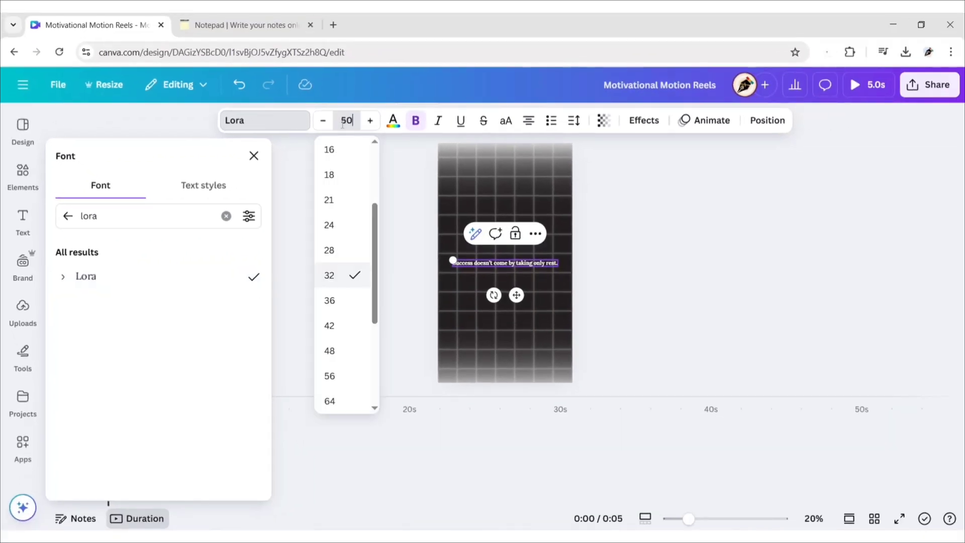
{"action": "left_click", "coordinate": [287, 254]}
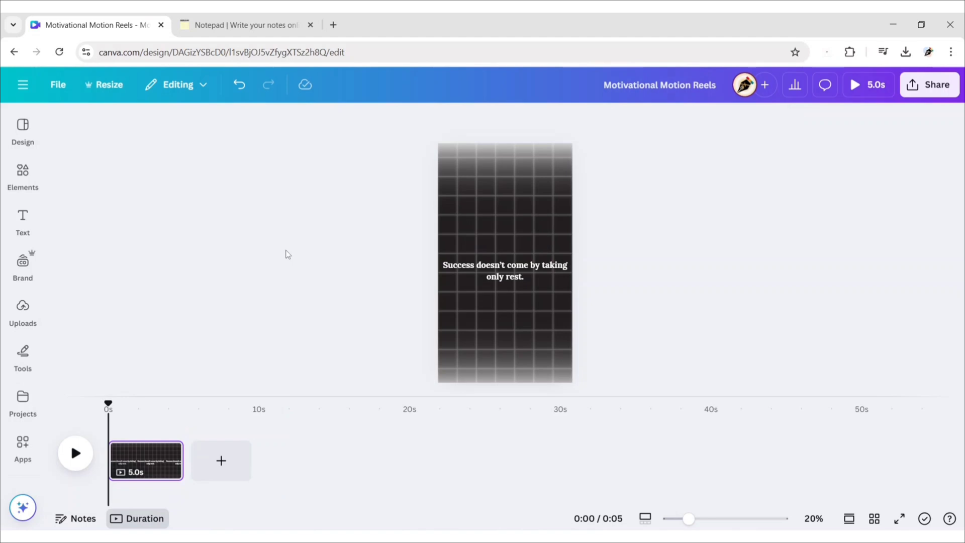
- Reposition the quote near the top of the page
{"action": "left_click", "coordinate": [505, 265]}
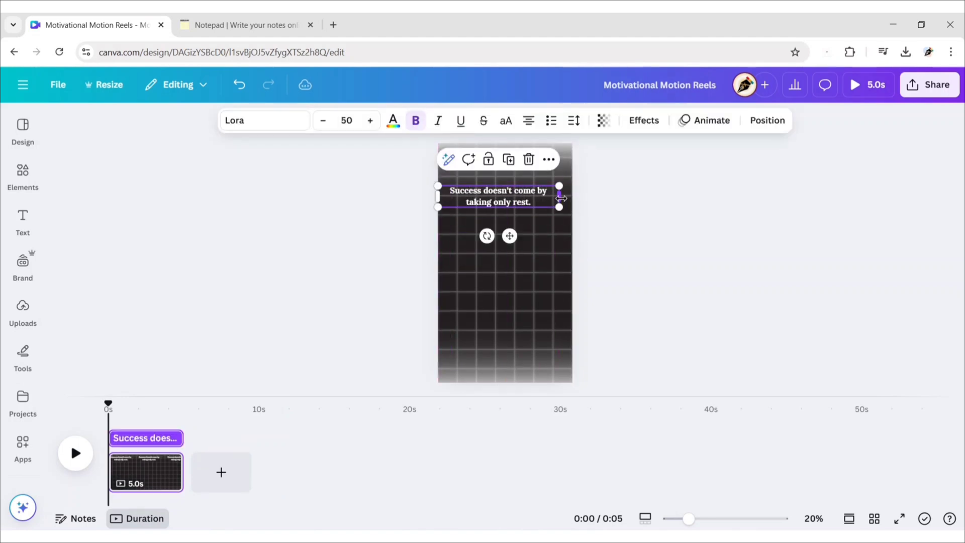
{"action": "left_click", "coordinate": [617, 262]}
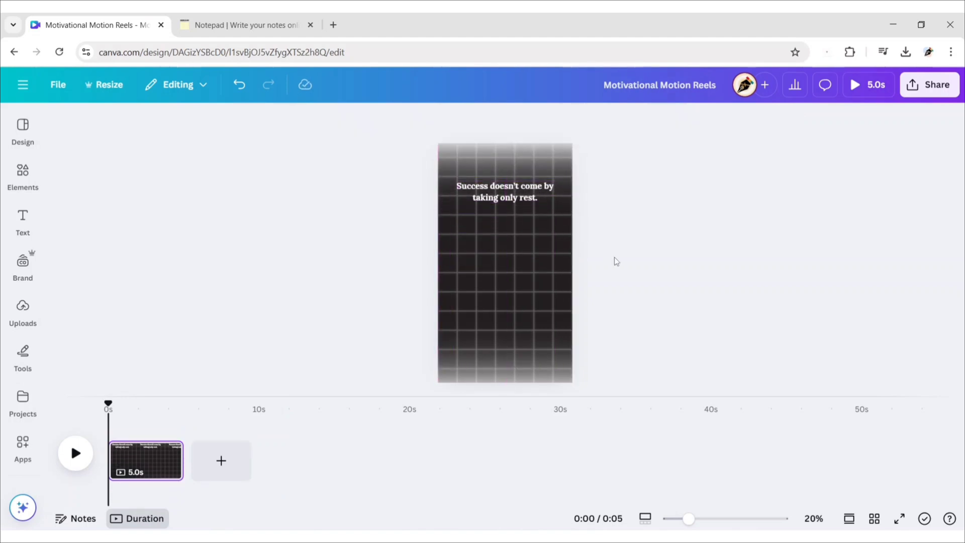
{"action": "left_click", "coordinate": [504, 191]}
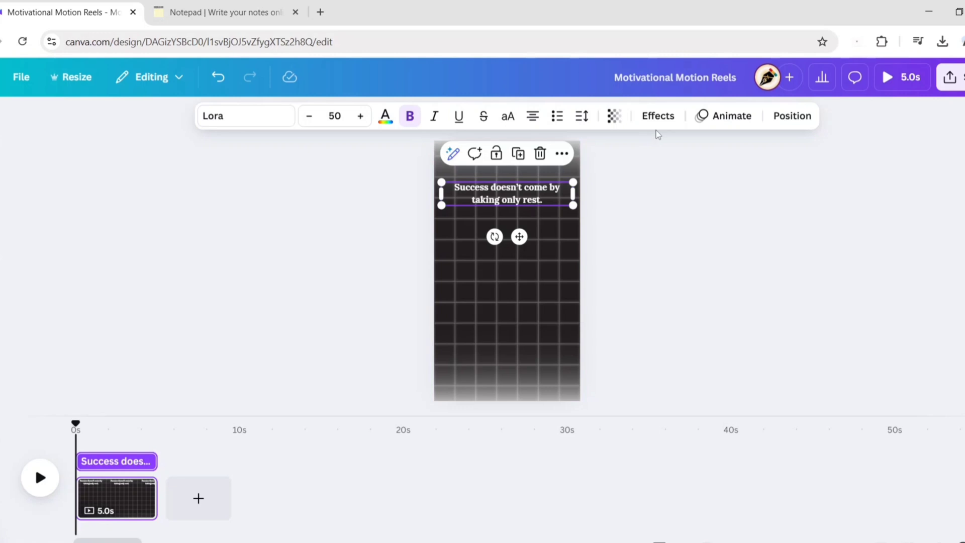
{"action": "left_click", "coordinate": [657, 116]}
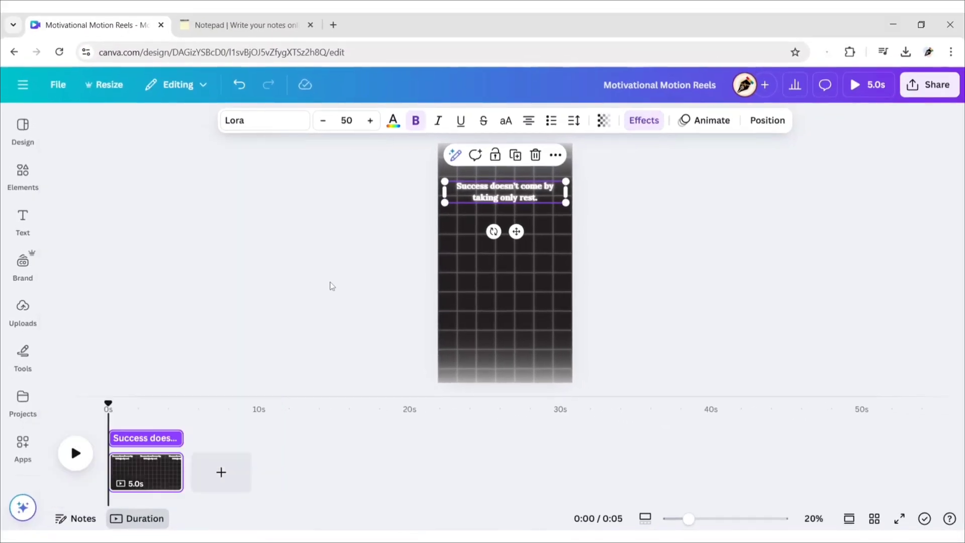
{"action": "mouse_move", "coordinate": [415, 121]}
{"action": "type", "text": "rest person"}
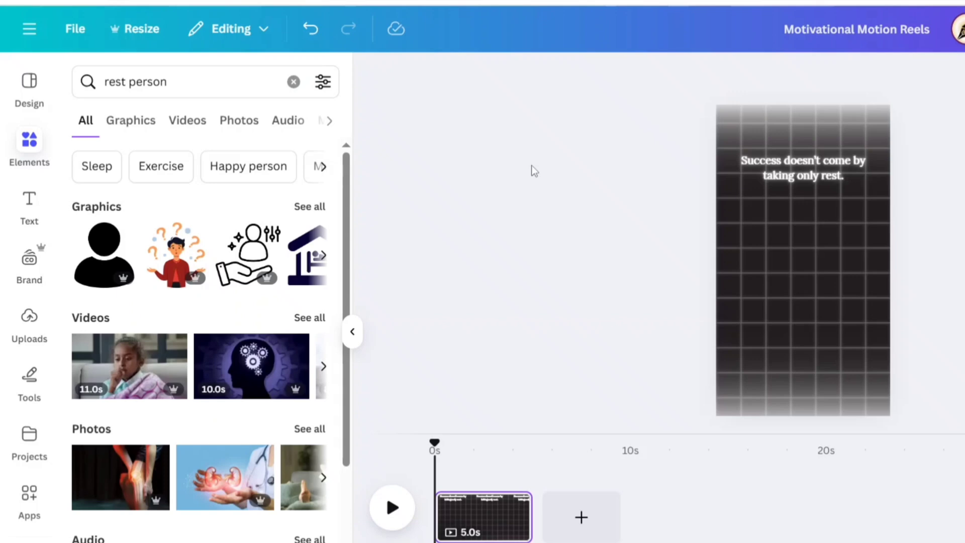
- Add the white bench-press graphic from 'rest person' results and place it below the quote
{"action": "left_click", "coordinate": [323, 81]}
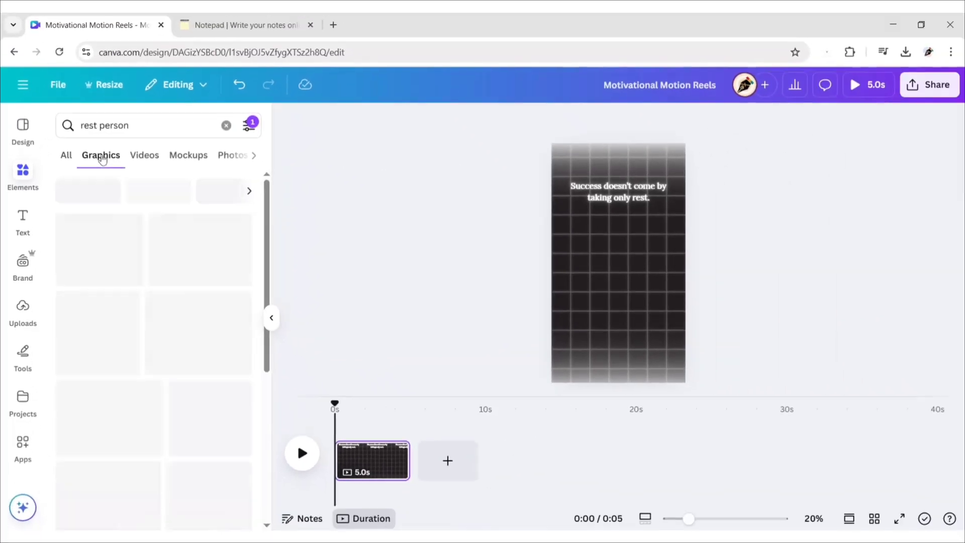
{"action": "left_click", "coordinate": [100, 155]}
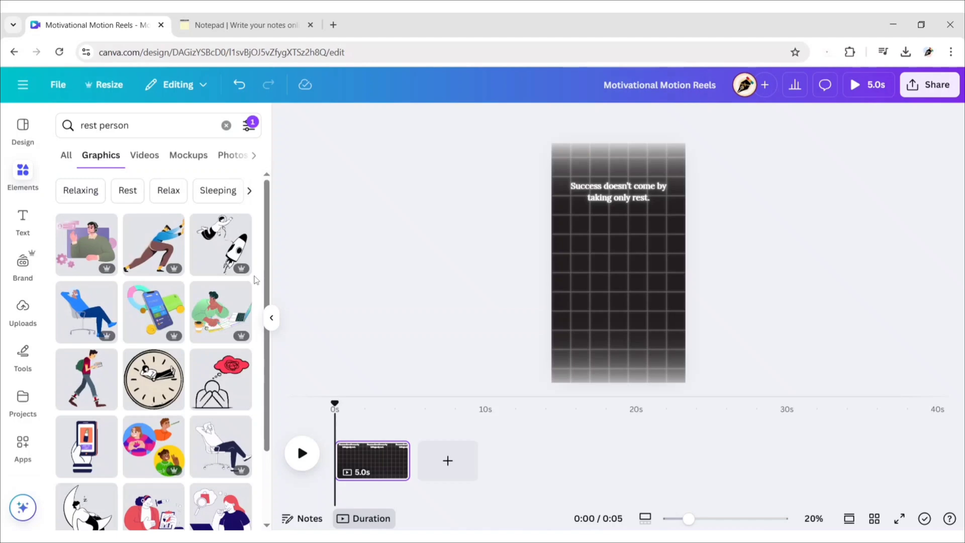
{"action": "scroll", "scroll_direction": "down", "scroll_amount": 3}
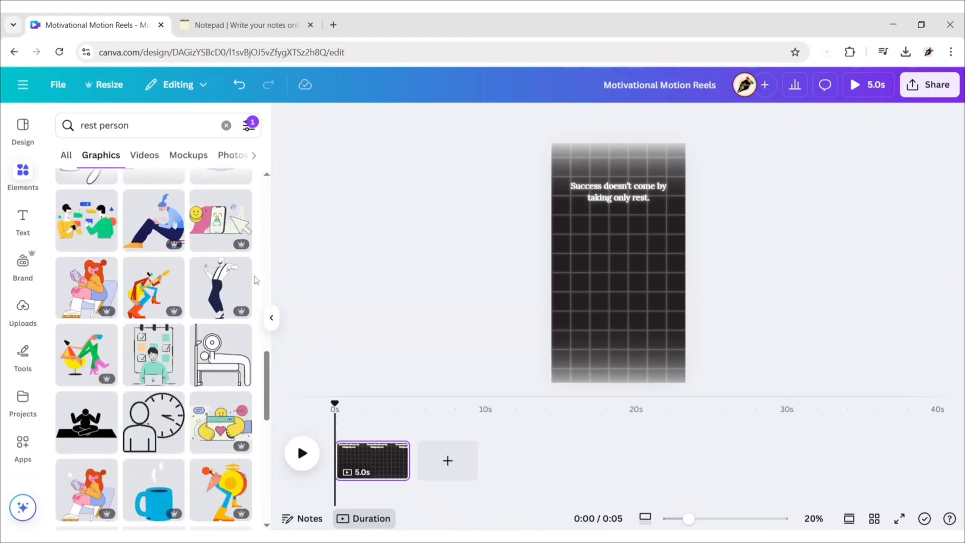
{"action": "scroll", "scroll_direction": "down", "scroll_amount": 3}
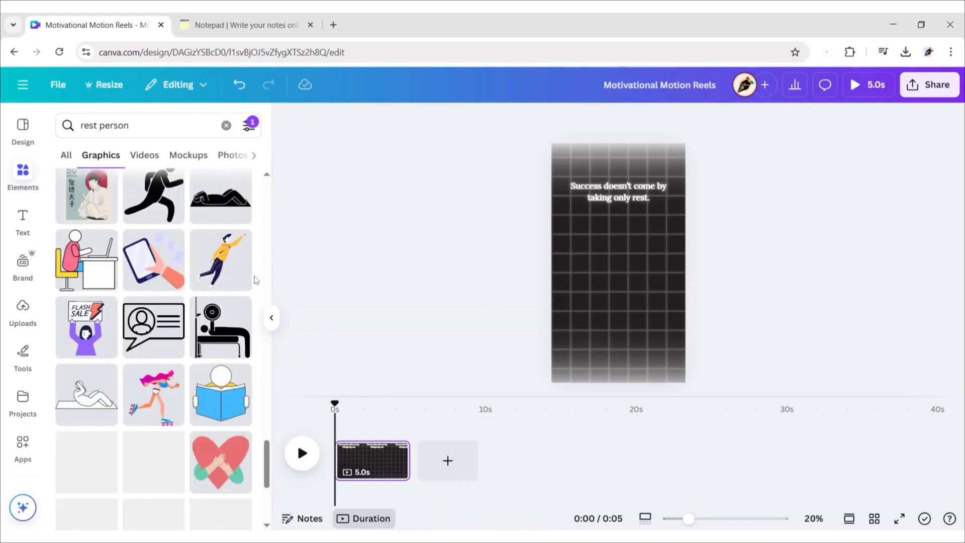
{"action": "scroll", "scroll_direction": "down", "scroll_amount": 3}
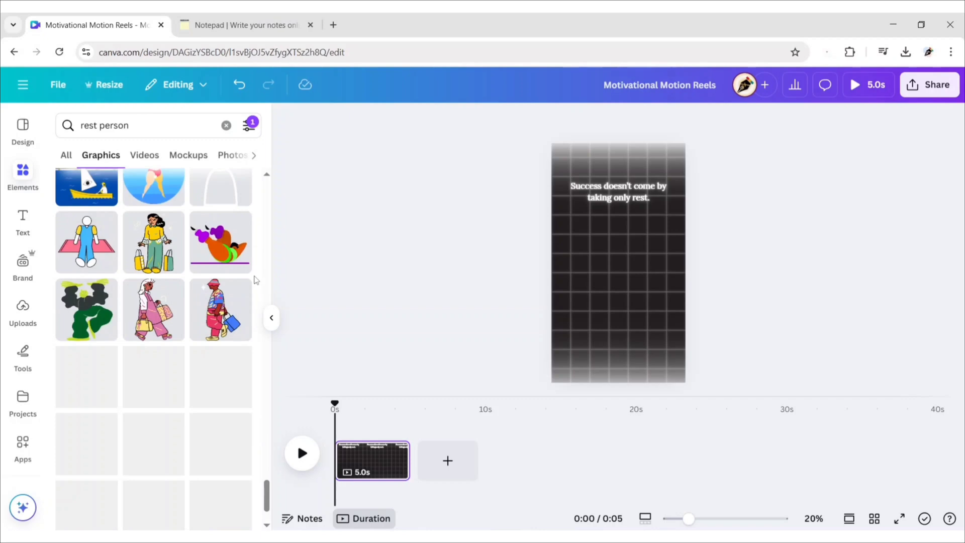
{"action": "scroll", "scroll_direction": "down", "scroll_amount": 3}
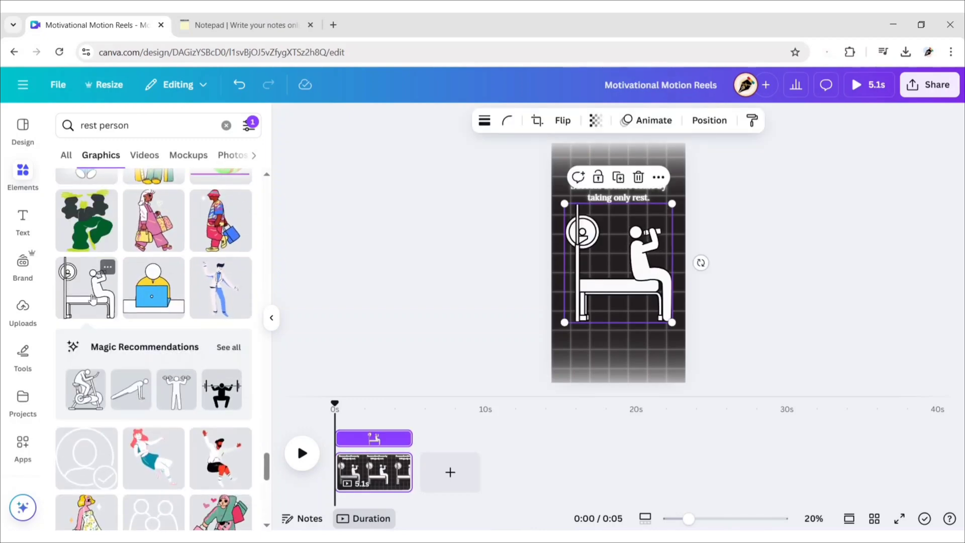
{"action": "left_click", "coordinate": [271, 317]}
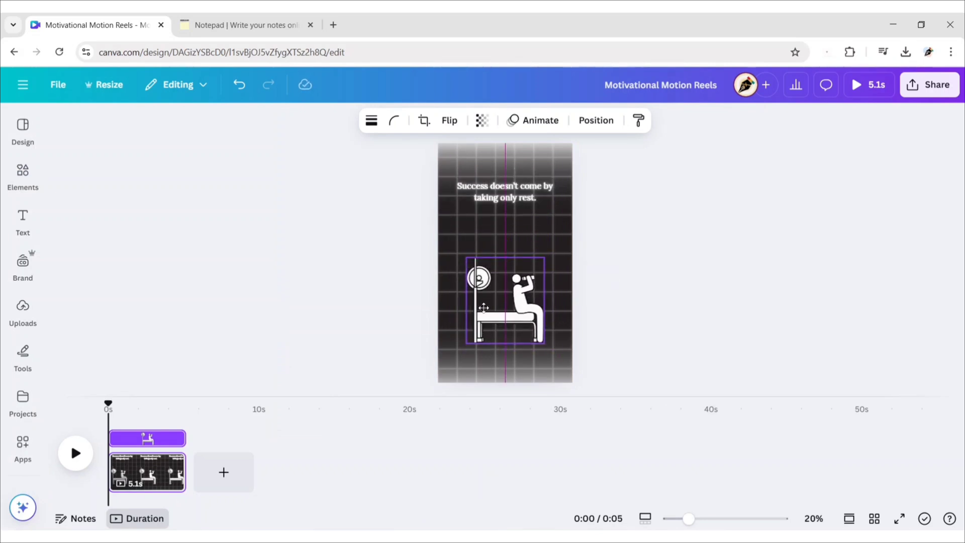
{"action": "left_click", "coordinate": [658, 268]}
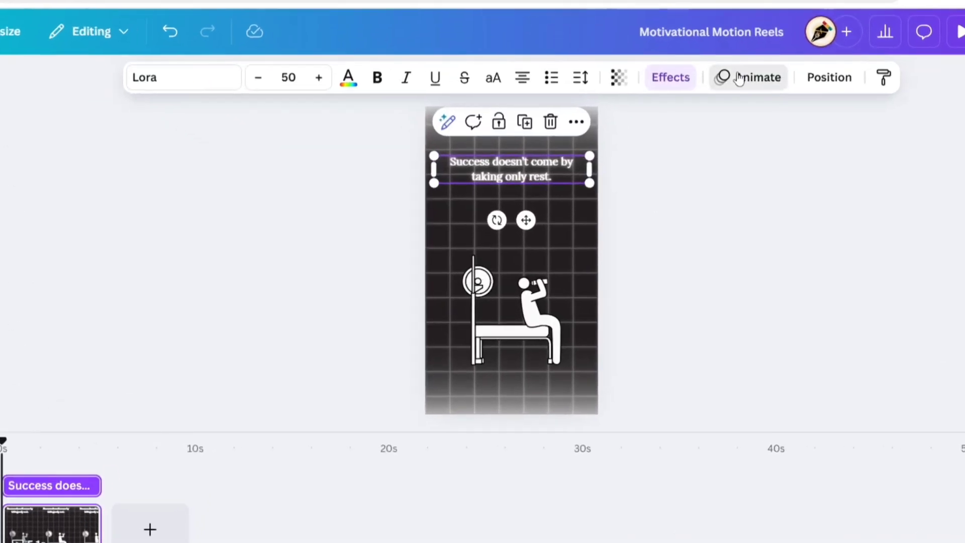
- Apply the Ascend text animation to the quote
{"action": "left_click", "coordinate": [751, 77]}
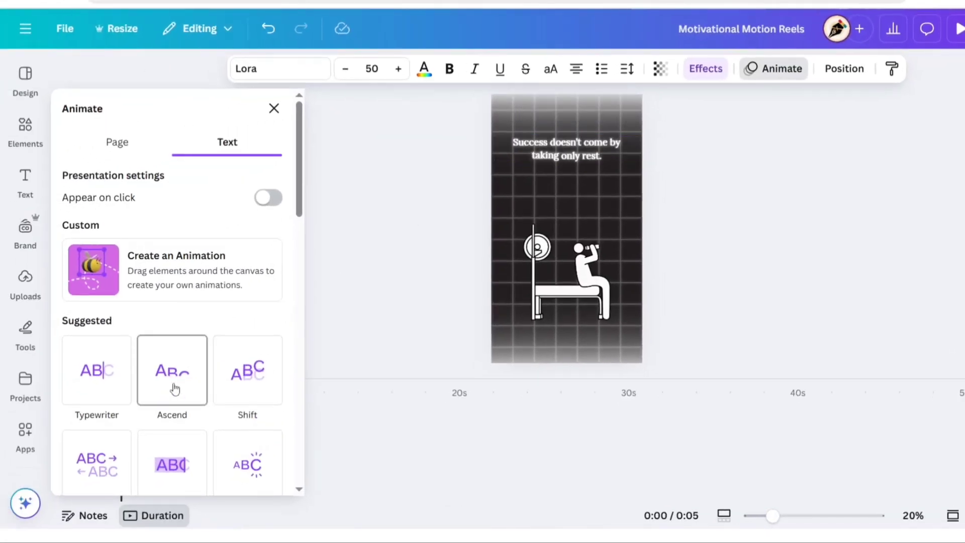
{"action": "left_click", "coordinate": [171, 370]}
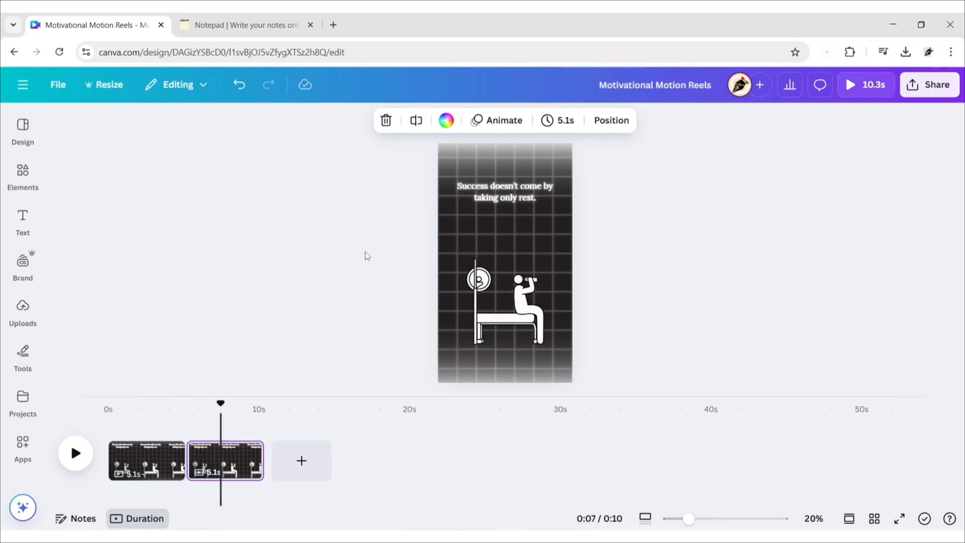
- Paste the hard-work quote from Notepad over the text and delete the bench icon
{"action": "left_click", "coordinate": [246, 25]}
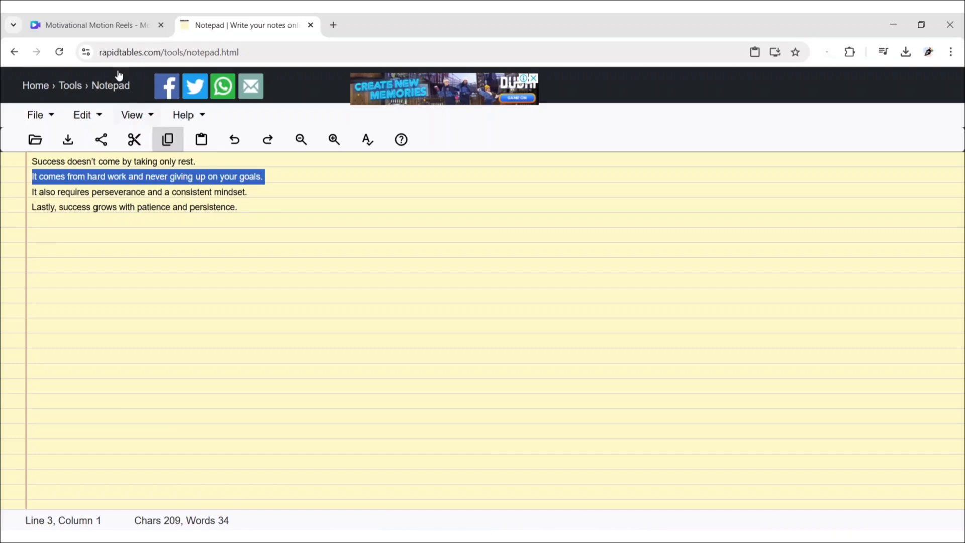
{"action": "left_click", "coordinate": [91, 24]}
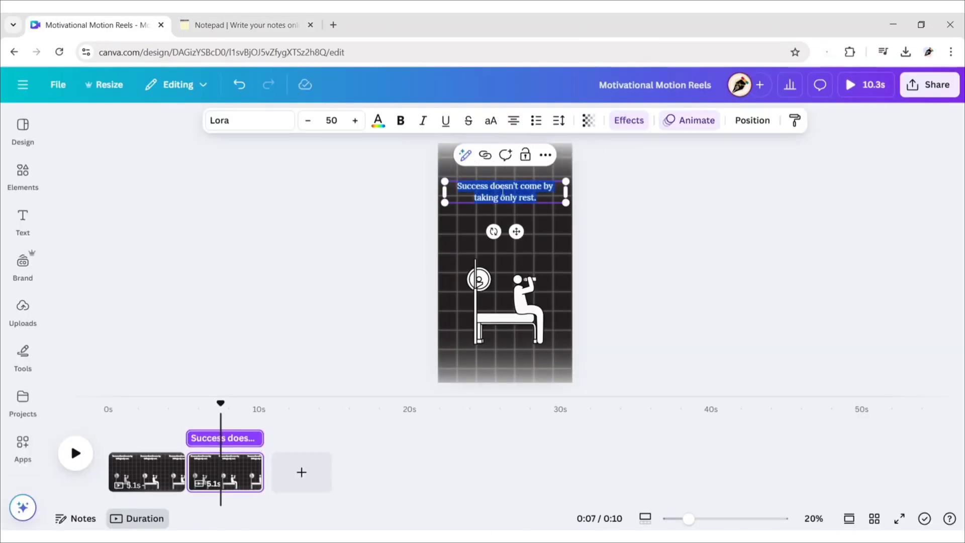
{"action": "key", "text": "ctrl+v"}
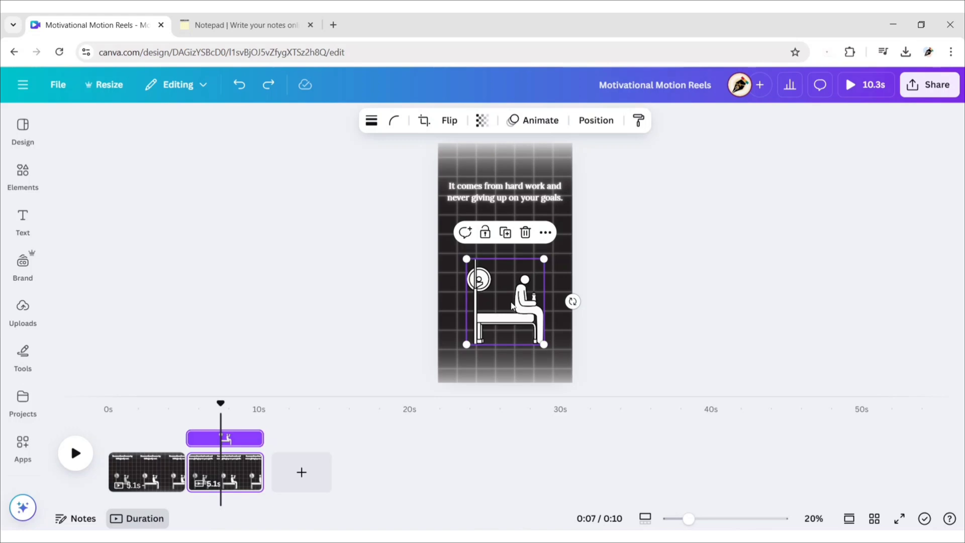
{"action": "left_click", "coordinate": [22, 171]}
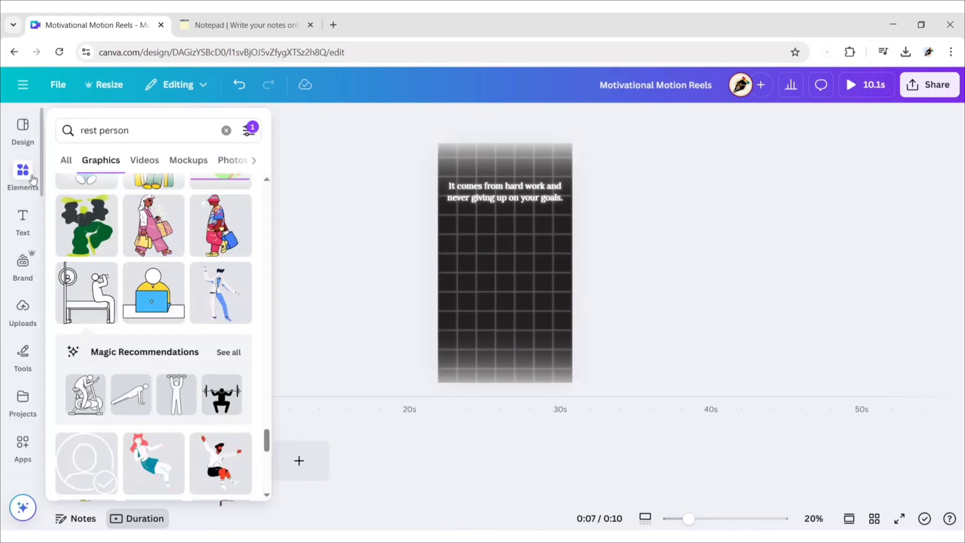
{"action": "left_click", "coordinate": [228, 353]}
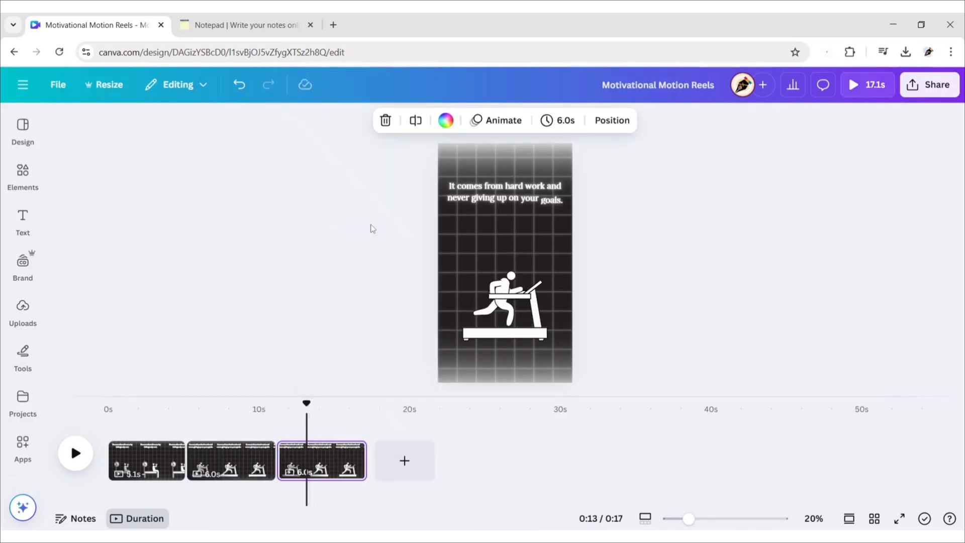
- Copy the perseverance quote from Notepad and select the treadmill icon for replacement
{"action": "left_click", "coordinate": [246, 25]}
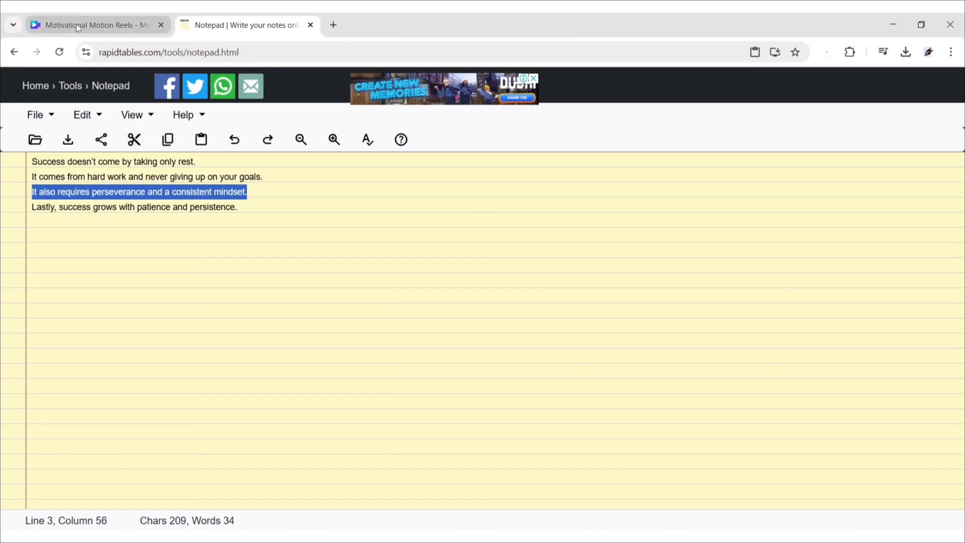
{"action": "left_click", "coordinate": [91, 25]}
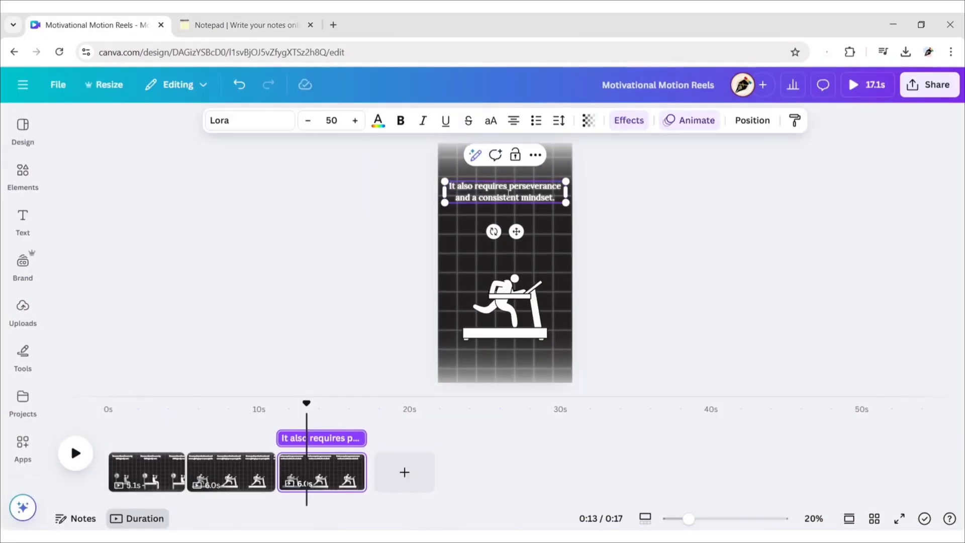
{"action": "left_click", "coordinate": [504, 310]}
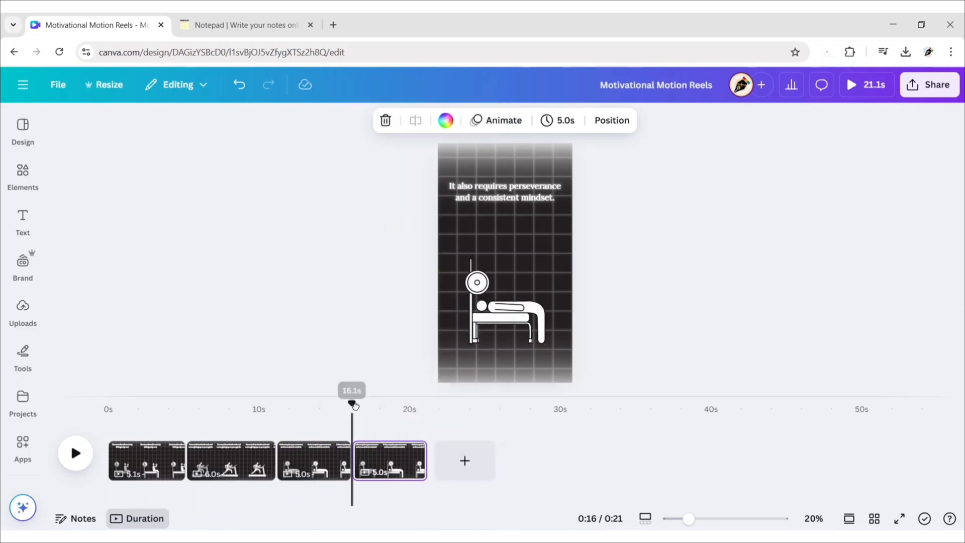
- Copy the final patience-and-persistence quote line from the notes onto page 4 and bring up Elements
{"action": "left_click", "coordinate": [245, 25]}
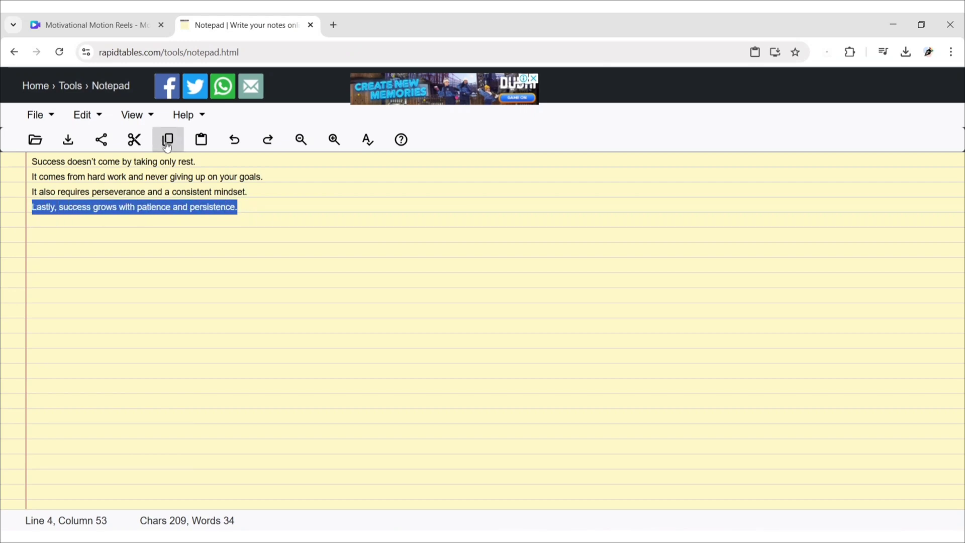
{"action": "left_click", "coordinate": [95, 25]}
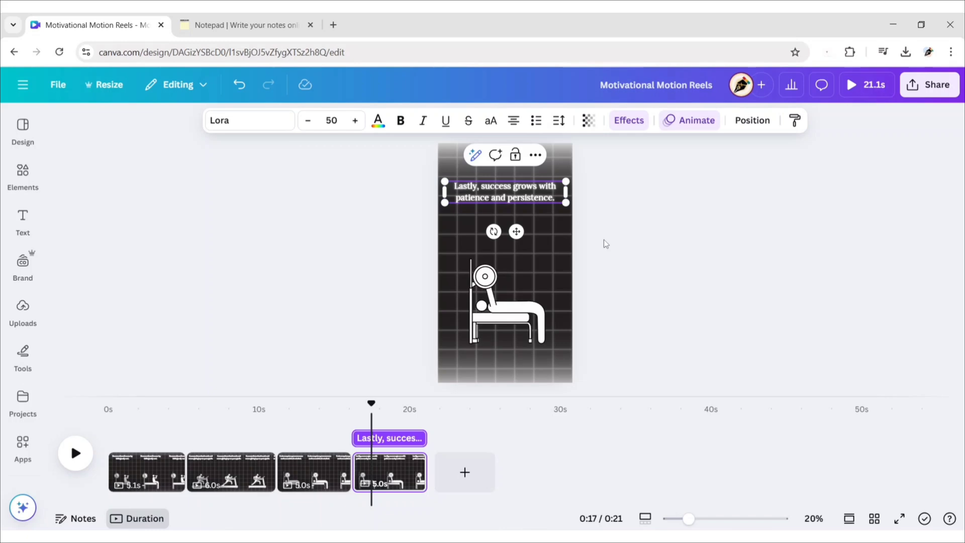
{"action": "left_click", "coordinate": [502, 302]}
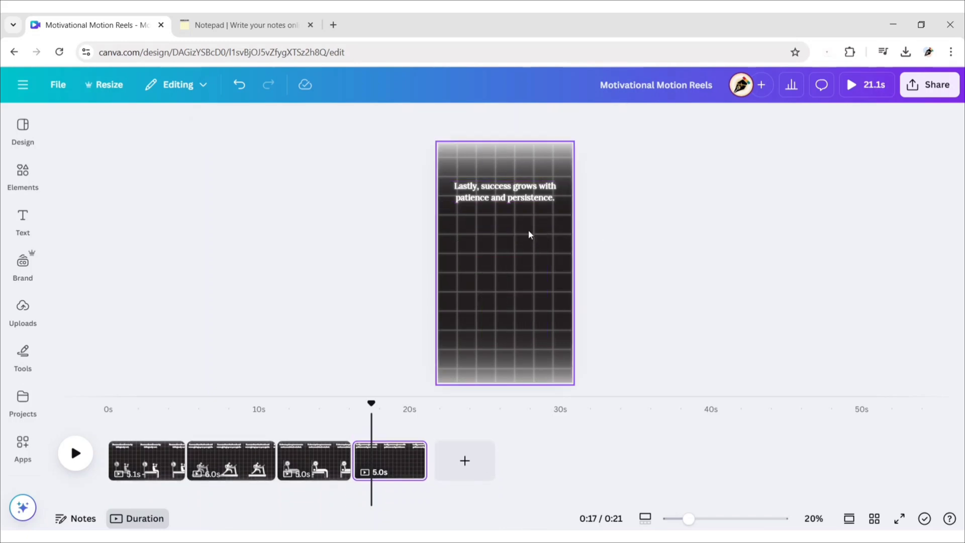
{"action": "left_click", "coordinate": [23, 172]}
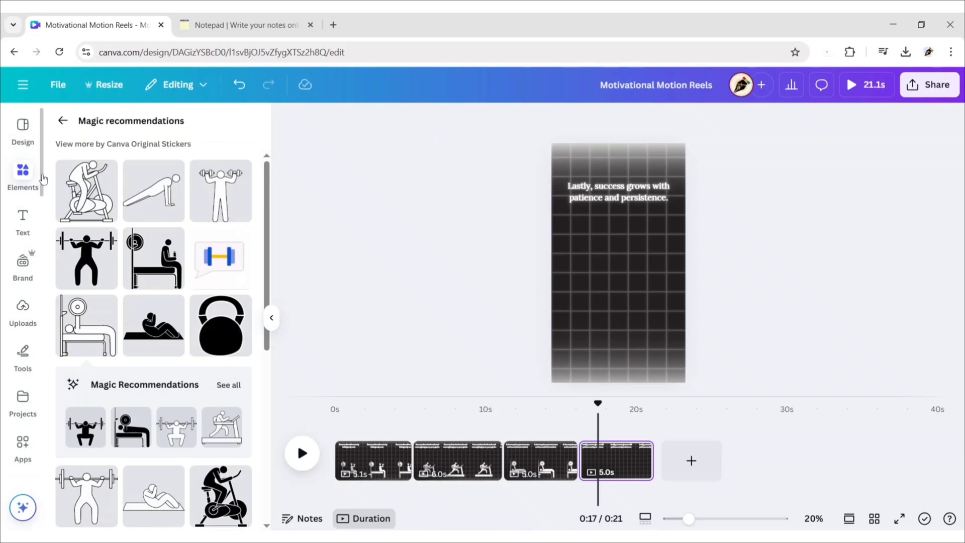
- Search 'calm person' and size the white meditating figure below the patience quote
{"action": "scroll", "scroll_direction": "down", "scroll_amount": 3}
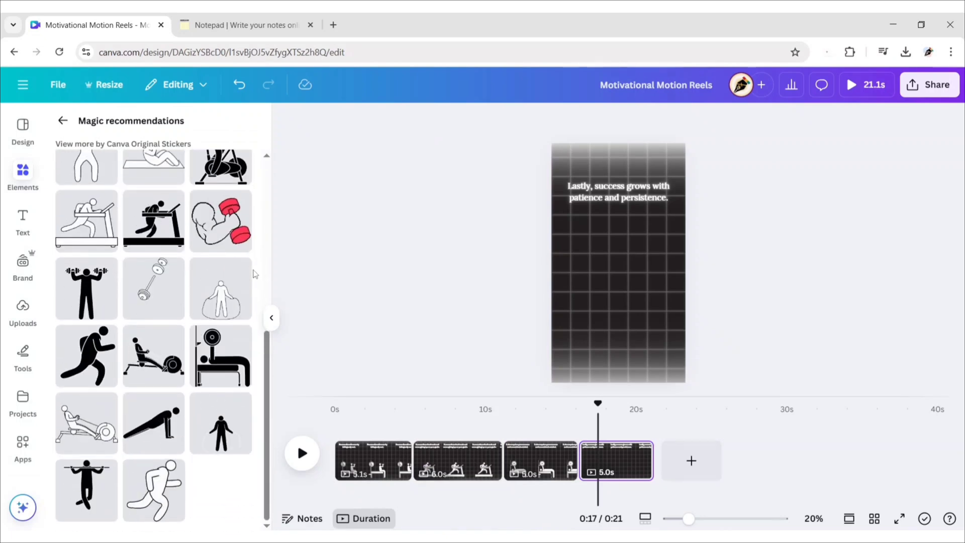
{"action": "scroll", "scroll_direction": "down", "scroll_amount": 3}
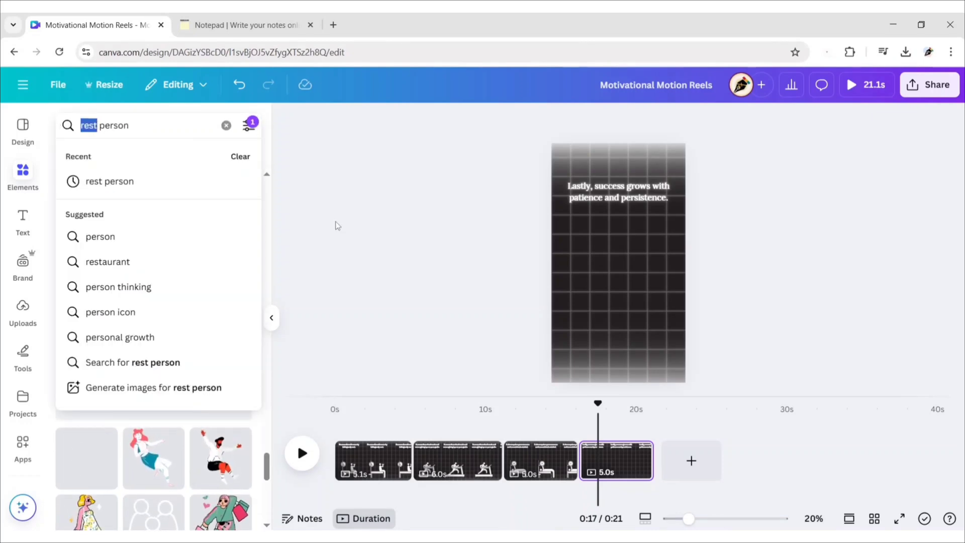
{"action": "type", "text": "calm person"}
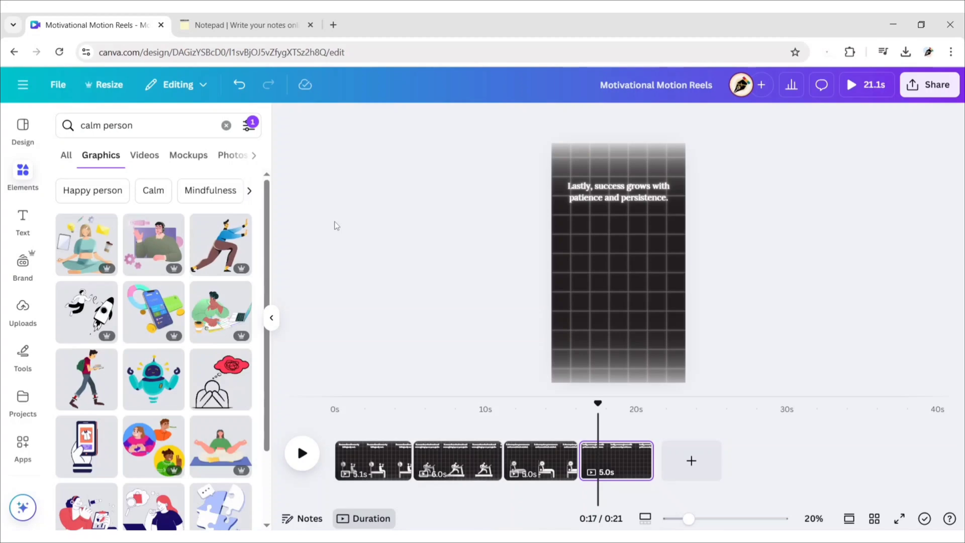
{"action": "scroll", "scroll_direction": "down", "scroll_amount": 3}
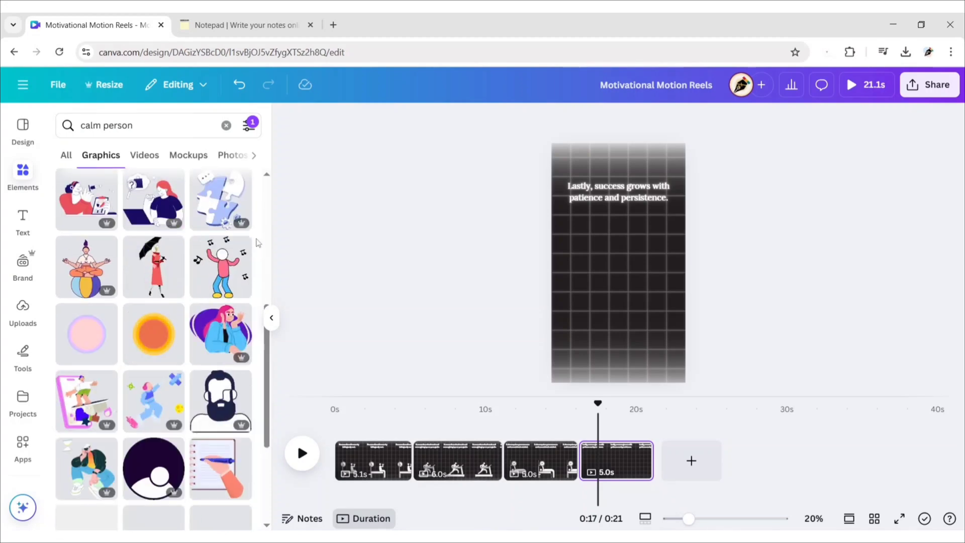
{"action": "scroll", "scroll_direction": "down", "scroll_amount": 3}
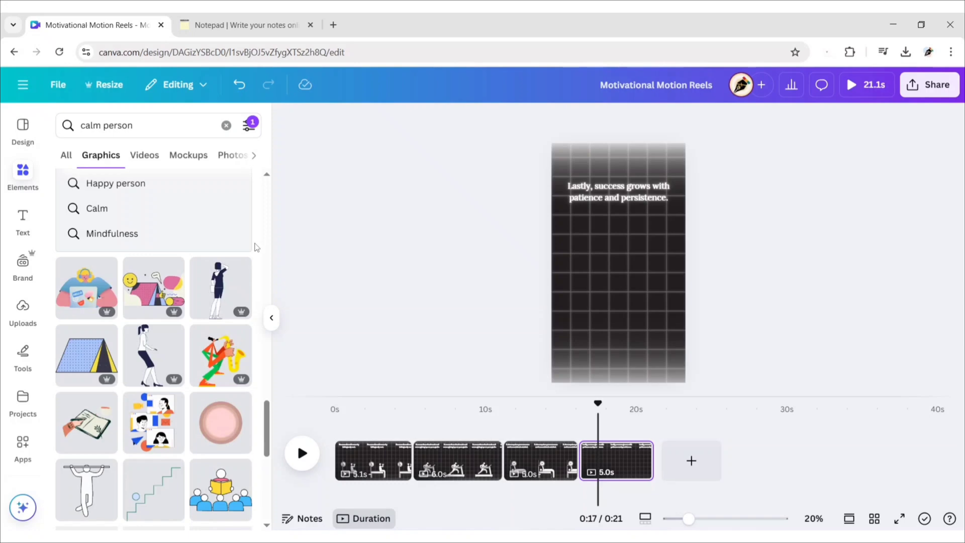
{"action": "scroll", "scroll_direction": "down", "scroll_amount": 3}
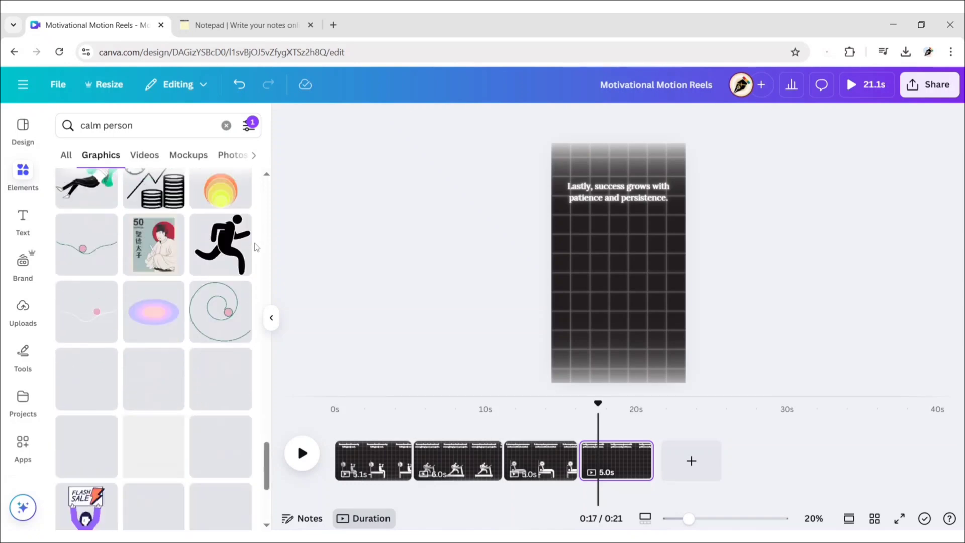
{"action": "scroll", "scroll_direction": "down", "scroll_amount": 3}
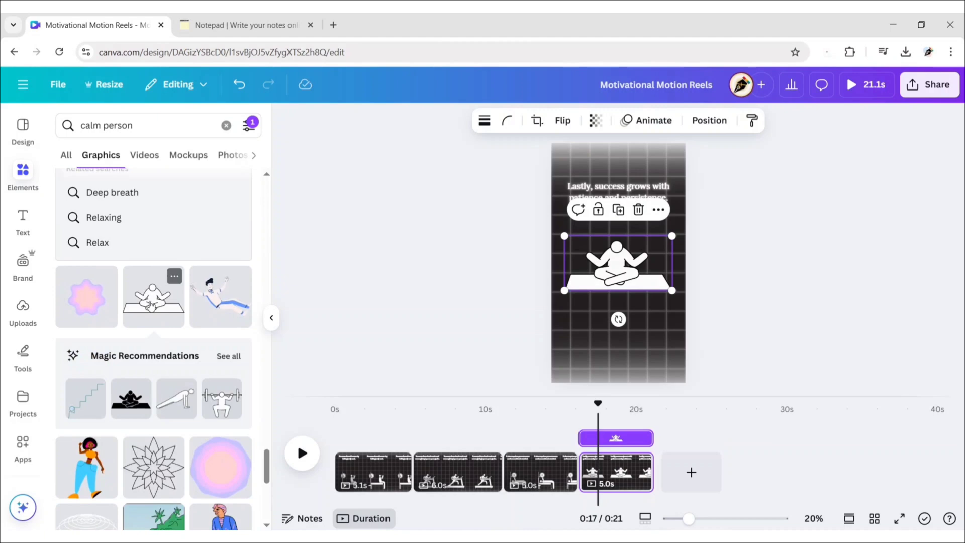
{"action": "left_click", "coordinate": [272, 318]}
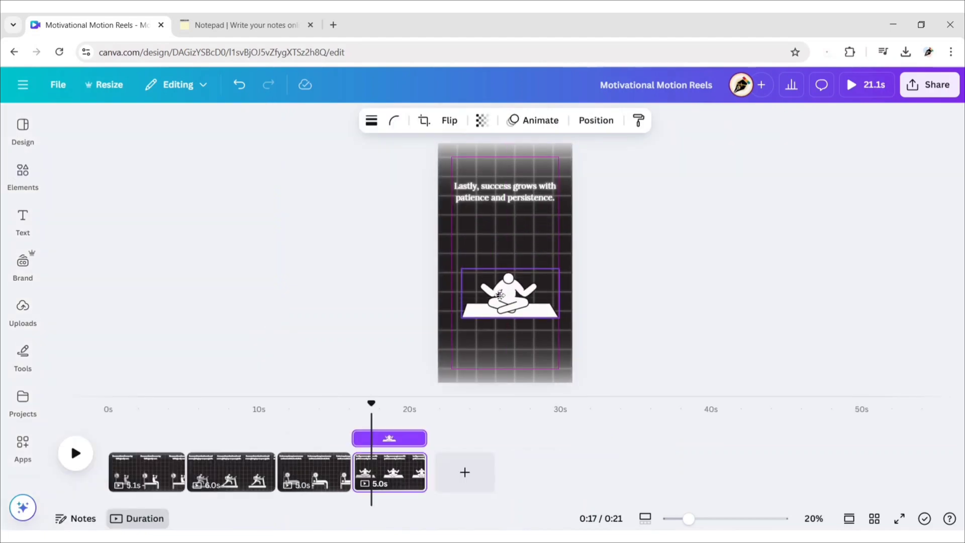
{"action": "left_click", "coordinate": [500, 295]}
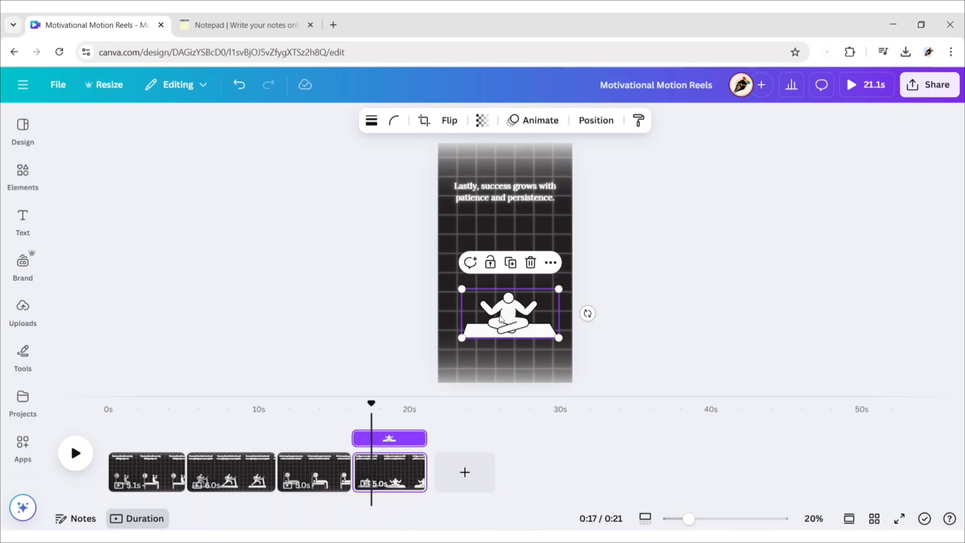
{"action": "left_click", "coordinate": [334, 279]}
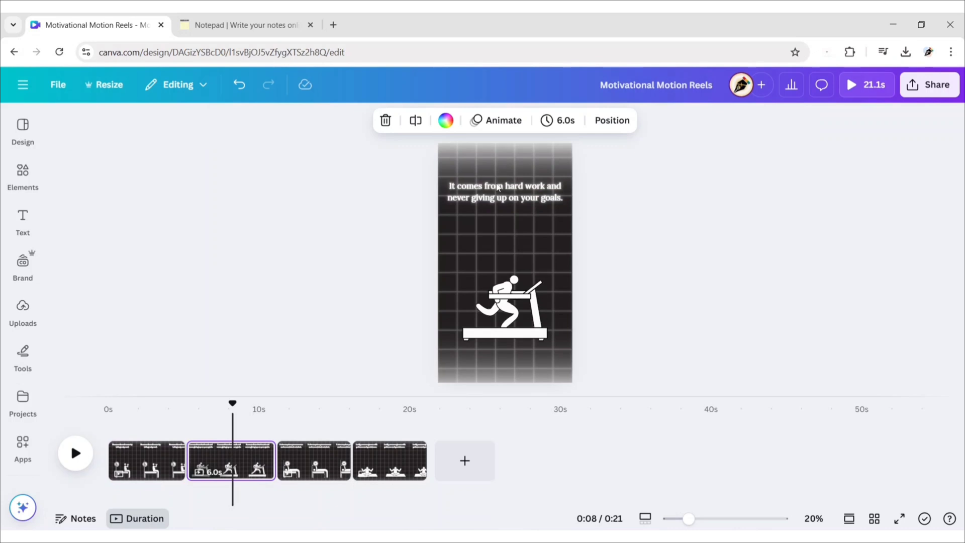
- Bold 'hard work', 'giving up', 'perseverance' and 'mindset' in the page 2 and 3 quotes
{"action": "double_click", "coordinate": [524, 186]}
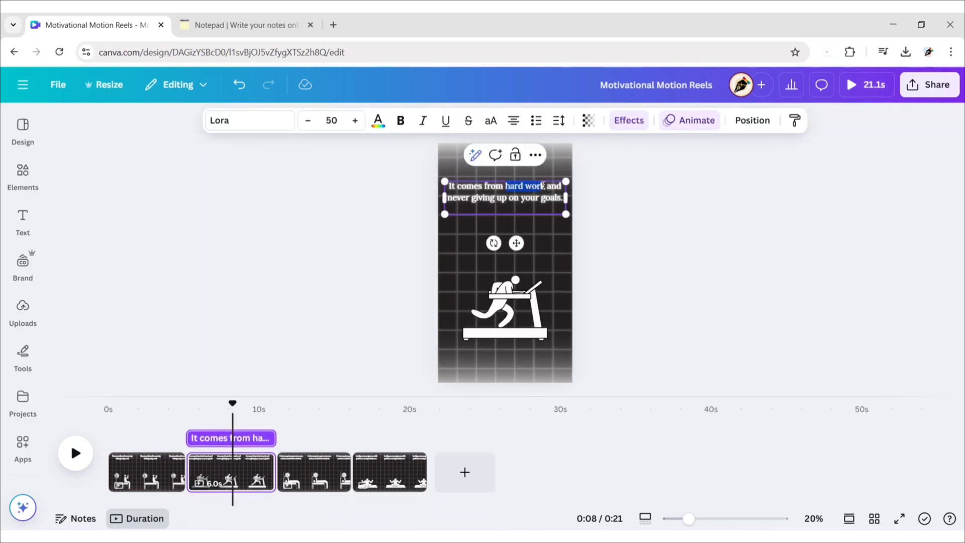
{"action": "left_click", "coordinate": [400, 120]}
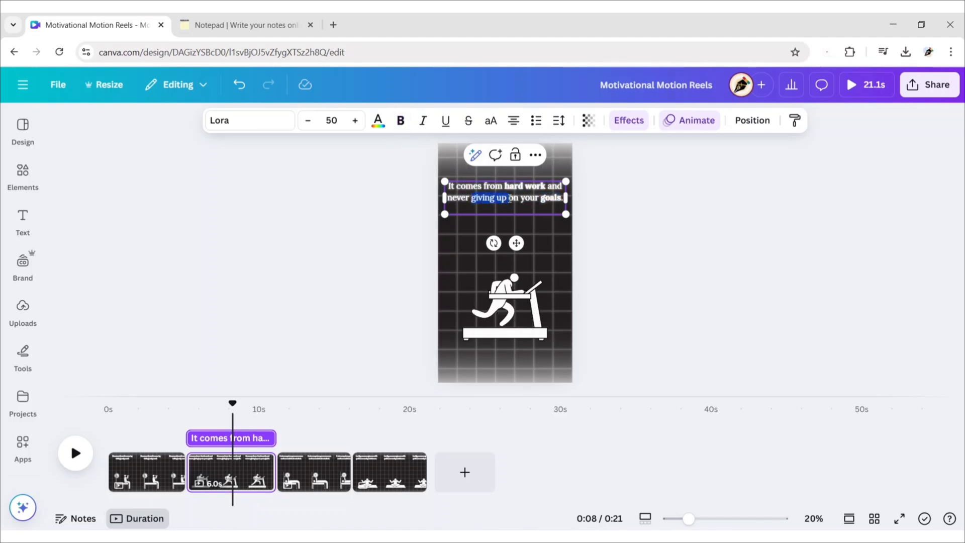
{"action": "left_click", "coordinate": [328, 324]}
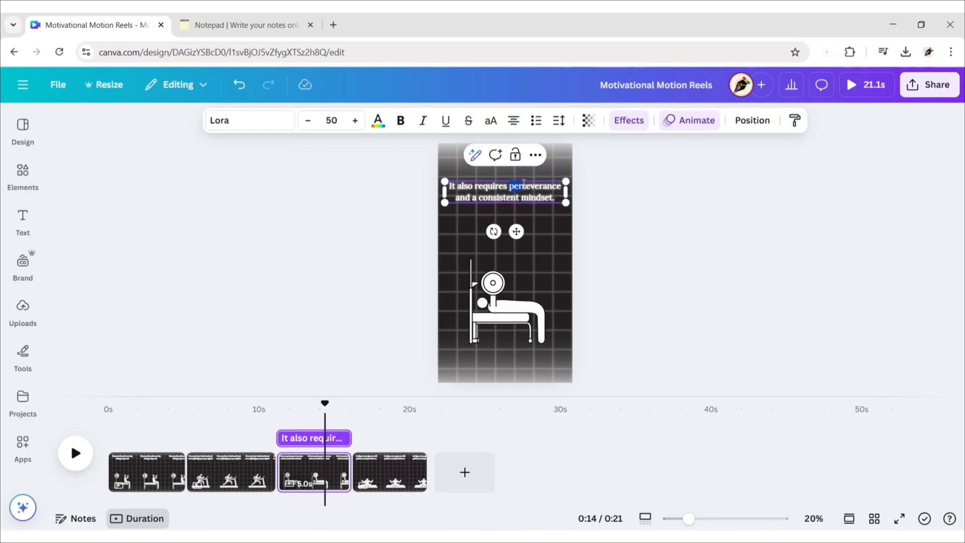
{"action": "left_click", "coordinate": [400, 121]}
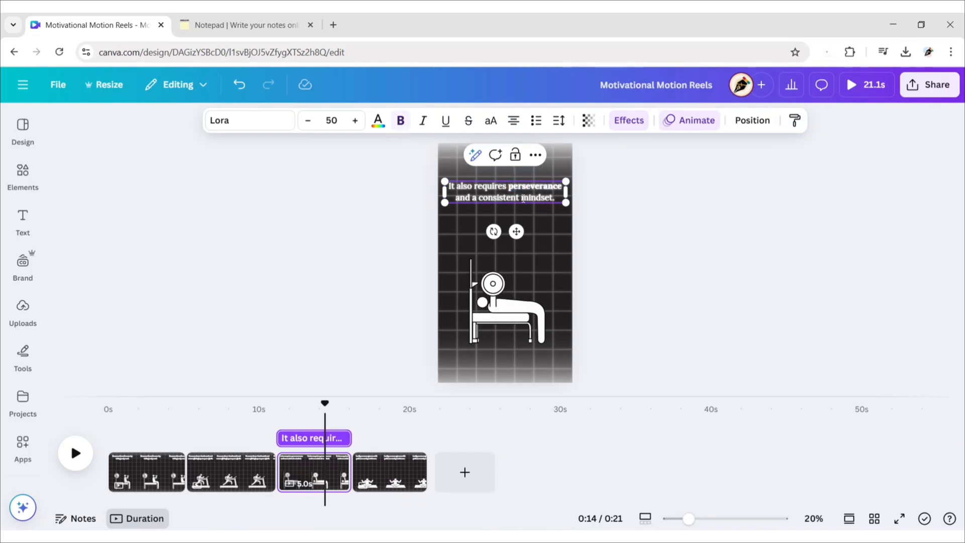
{"action": "double_click", "coordinate": [538, 197]}
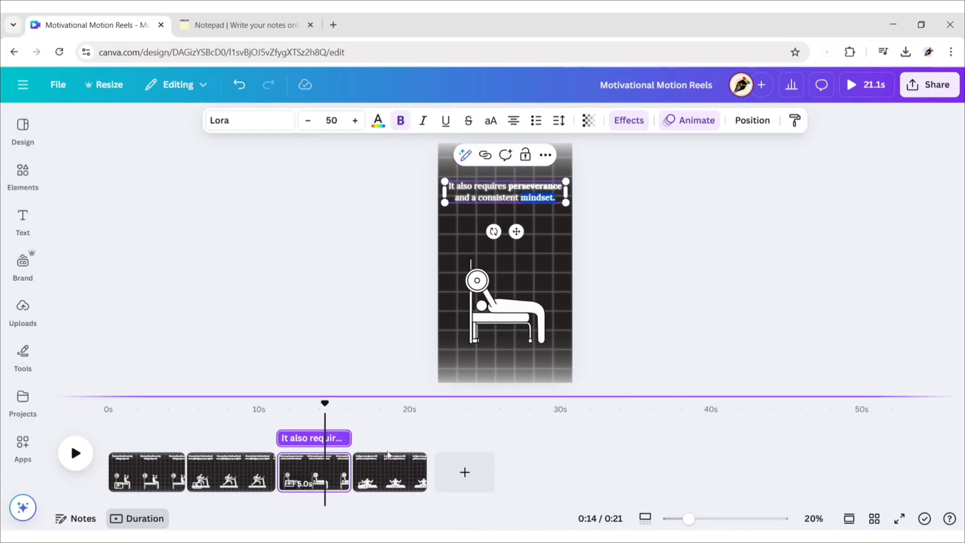
{"action": "left_click", "coordinate": [391, 472]}
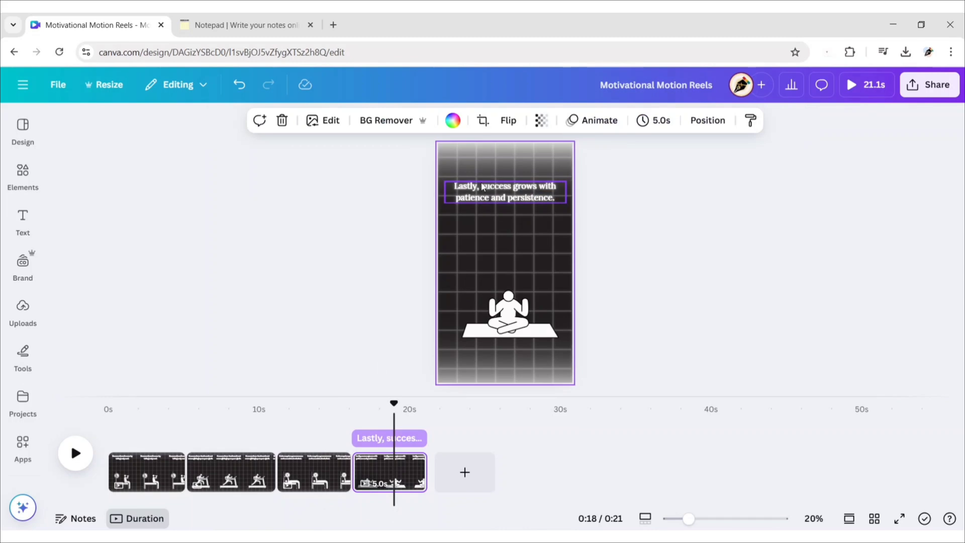
- Bold the word 'patience' in the fourth page's quote
{"action": "double_click", "coordinate": [495, 186]}
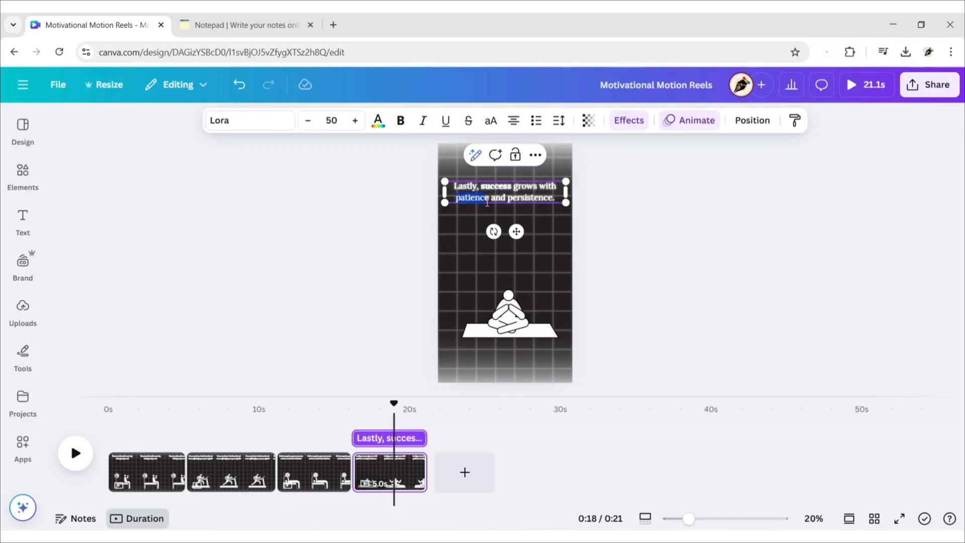
{"action": "left_click", "coordinate": [401, 121]}
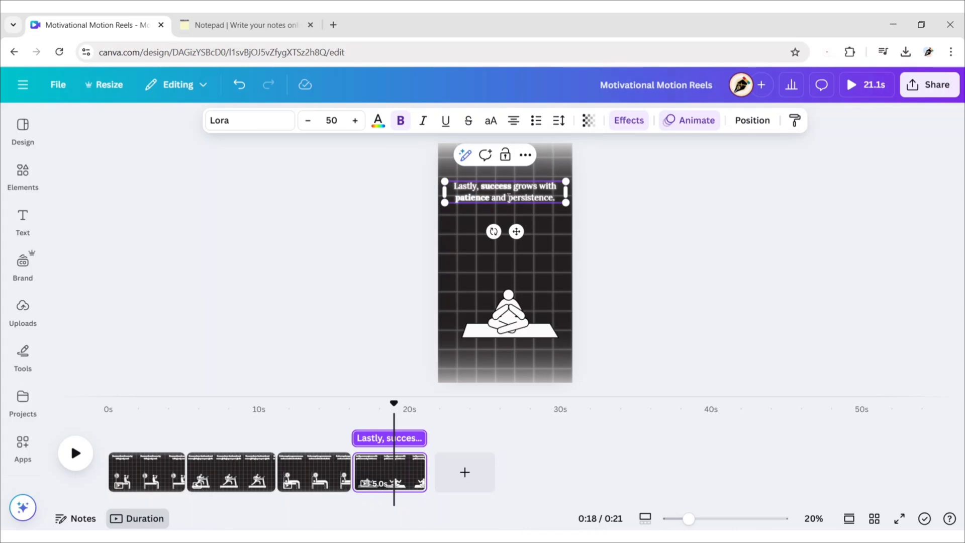
{"action": "left_click", "coordinate": [363, 271]}
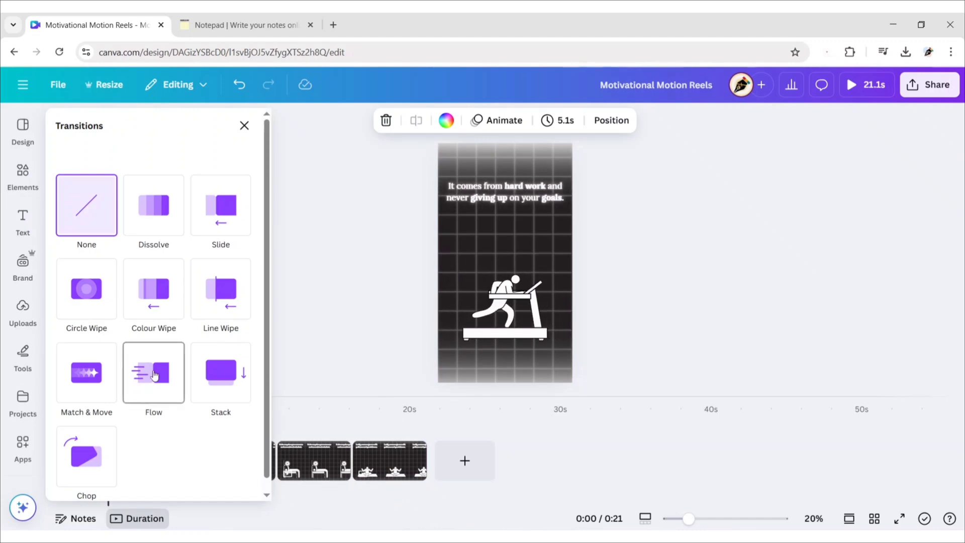
- Apply the Flow transition between all pages, bringing the reel to about 15 seconds
{"action": "left_click", "coordinate": [154, 372]}
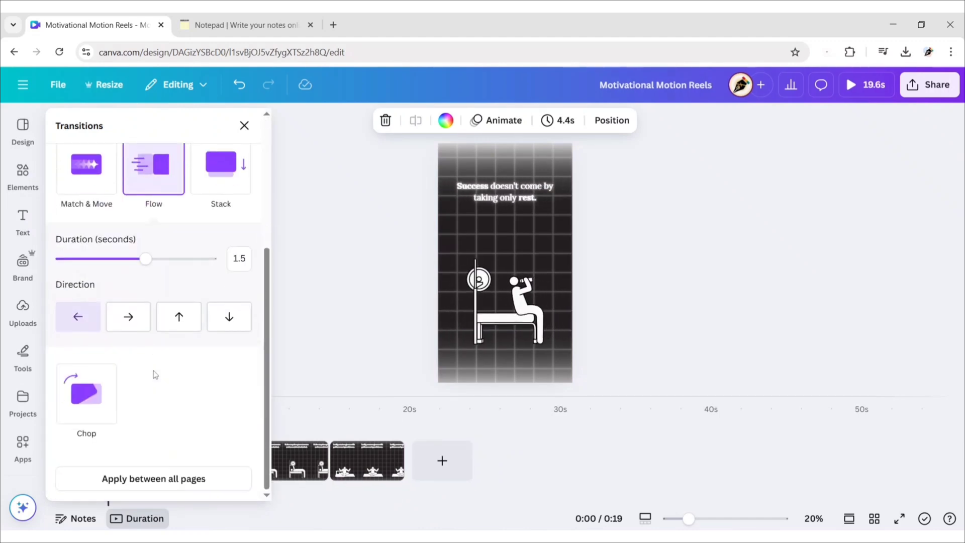
{"action": "left_click", "coordinate": [154, 478]}
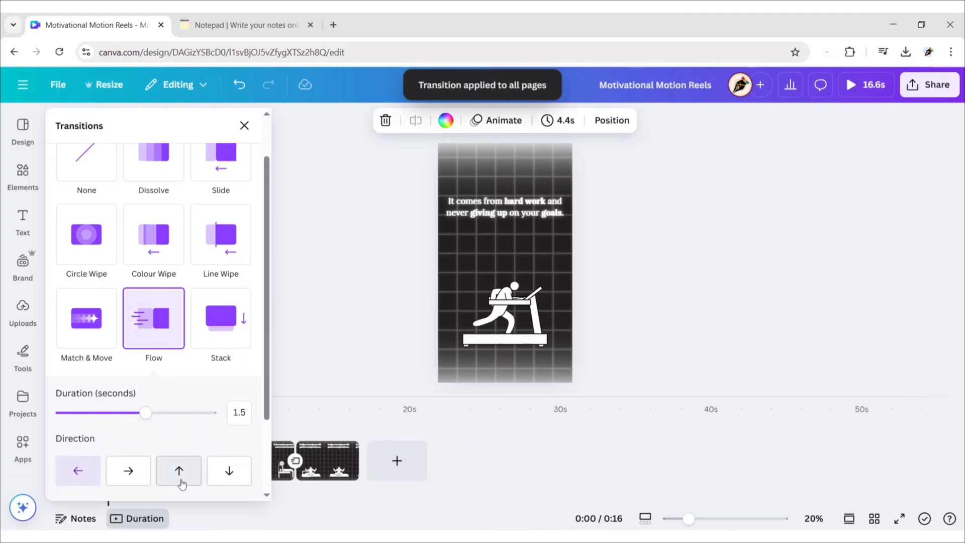
{"action": "left_click", "coordinate": [244, 125]}
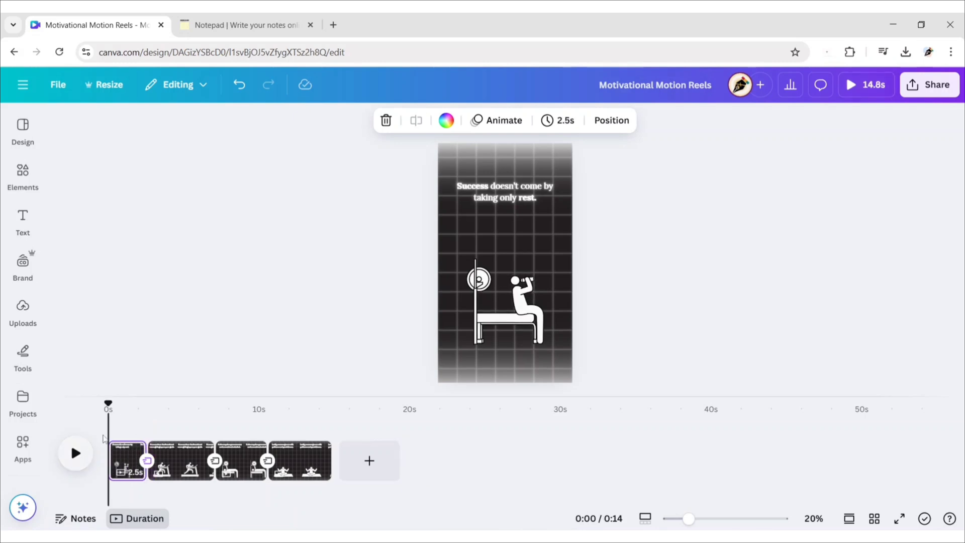
- Trim page durations in the timeline to about 12.7 seconds total and preview playback
{"action": "left_click", "coordinate": [76, 454]}
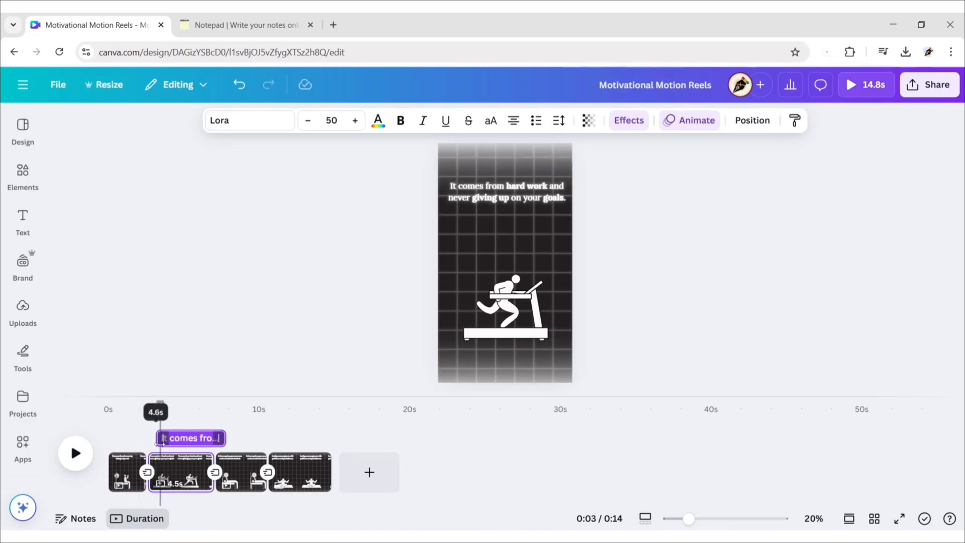
{"action": "left_click", "coordinate": [76, 453]}
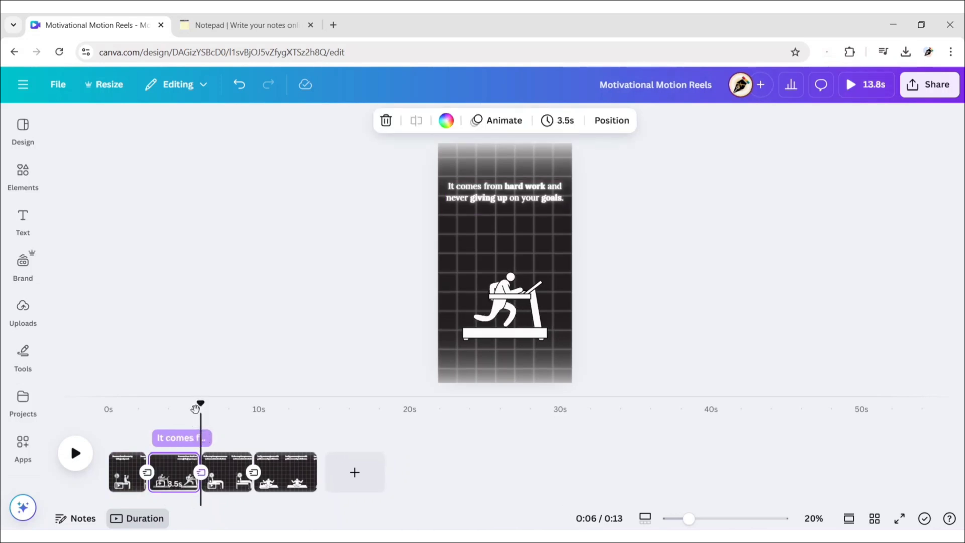
{"action": "left_click", "coordinate": [76, 453]}
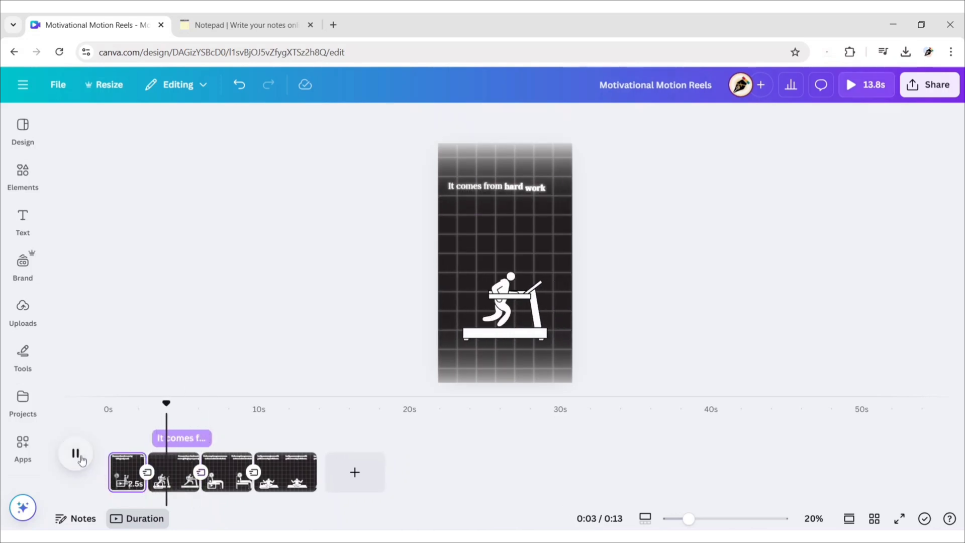
{"action": "left_click", "coordinate": [75, 453]}
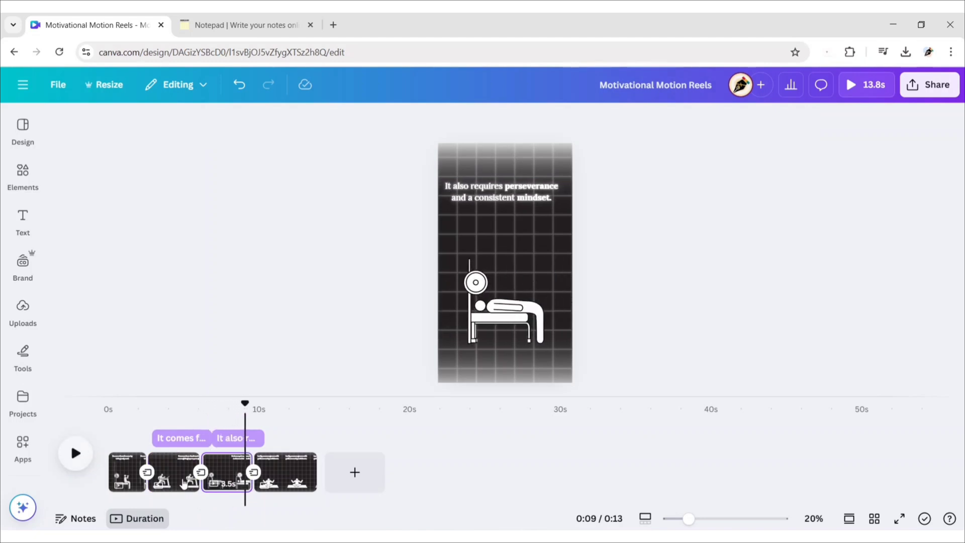
{"action": "left_click", "coordinate": [75, 467]}
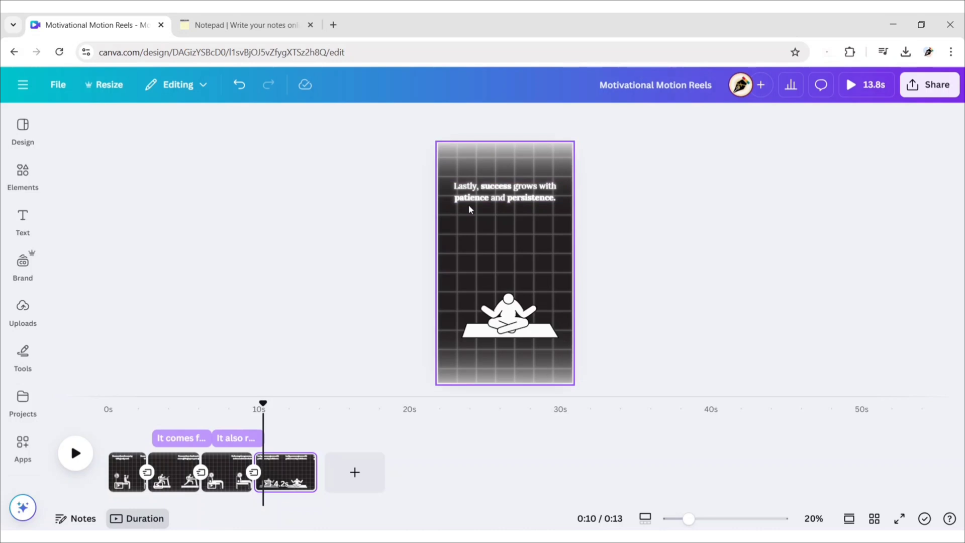
{"action": "left_click", "coordinate": [504, 192]}
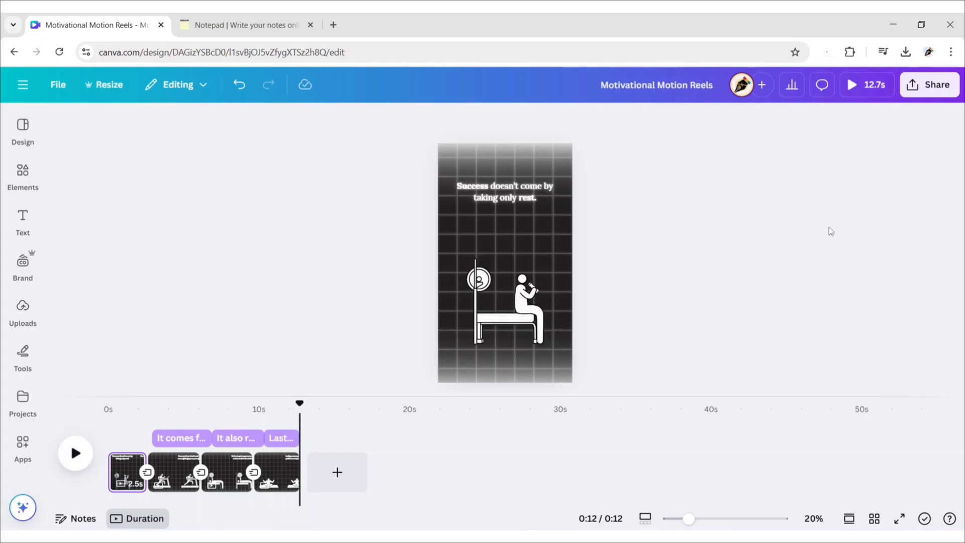
- Play the finished reel full screen to review animations and transitions
{"action": "left_click", "coordinate": [860, 84]}
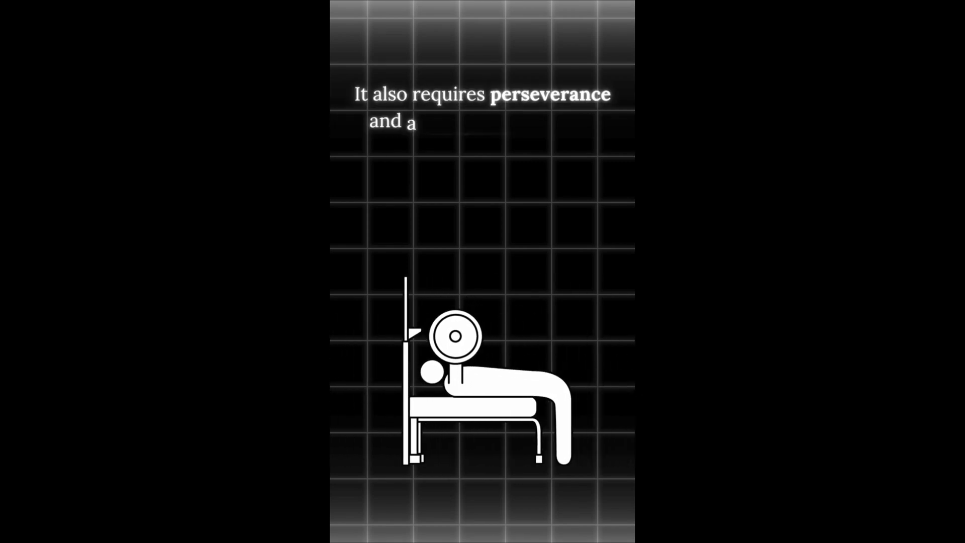